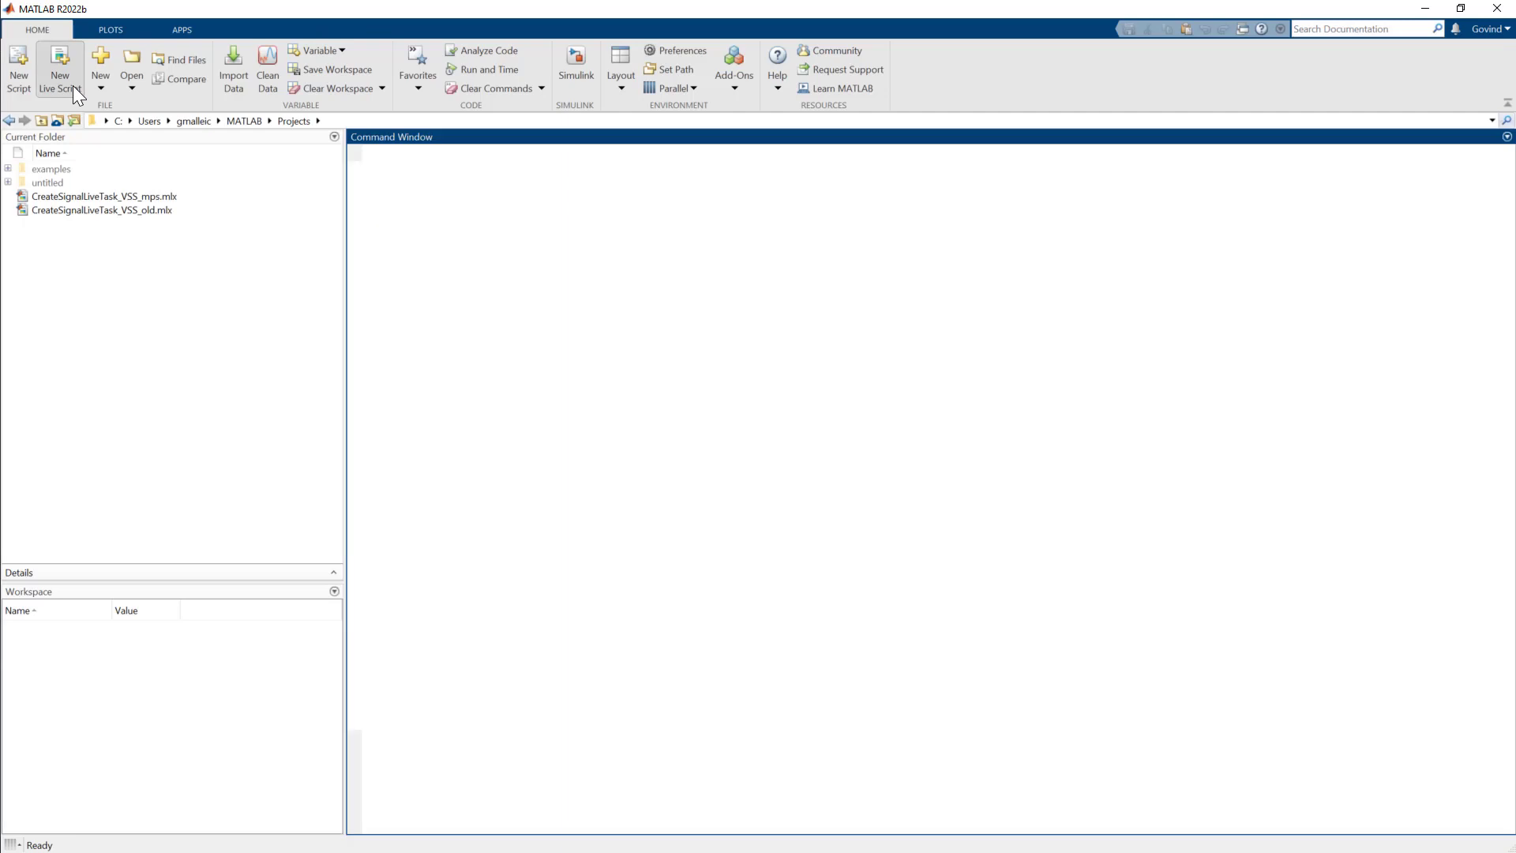
- Create a new blank live script and show the Live Editor task gallery
left_click(58, 66)
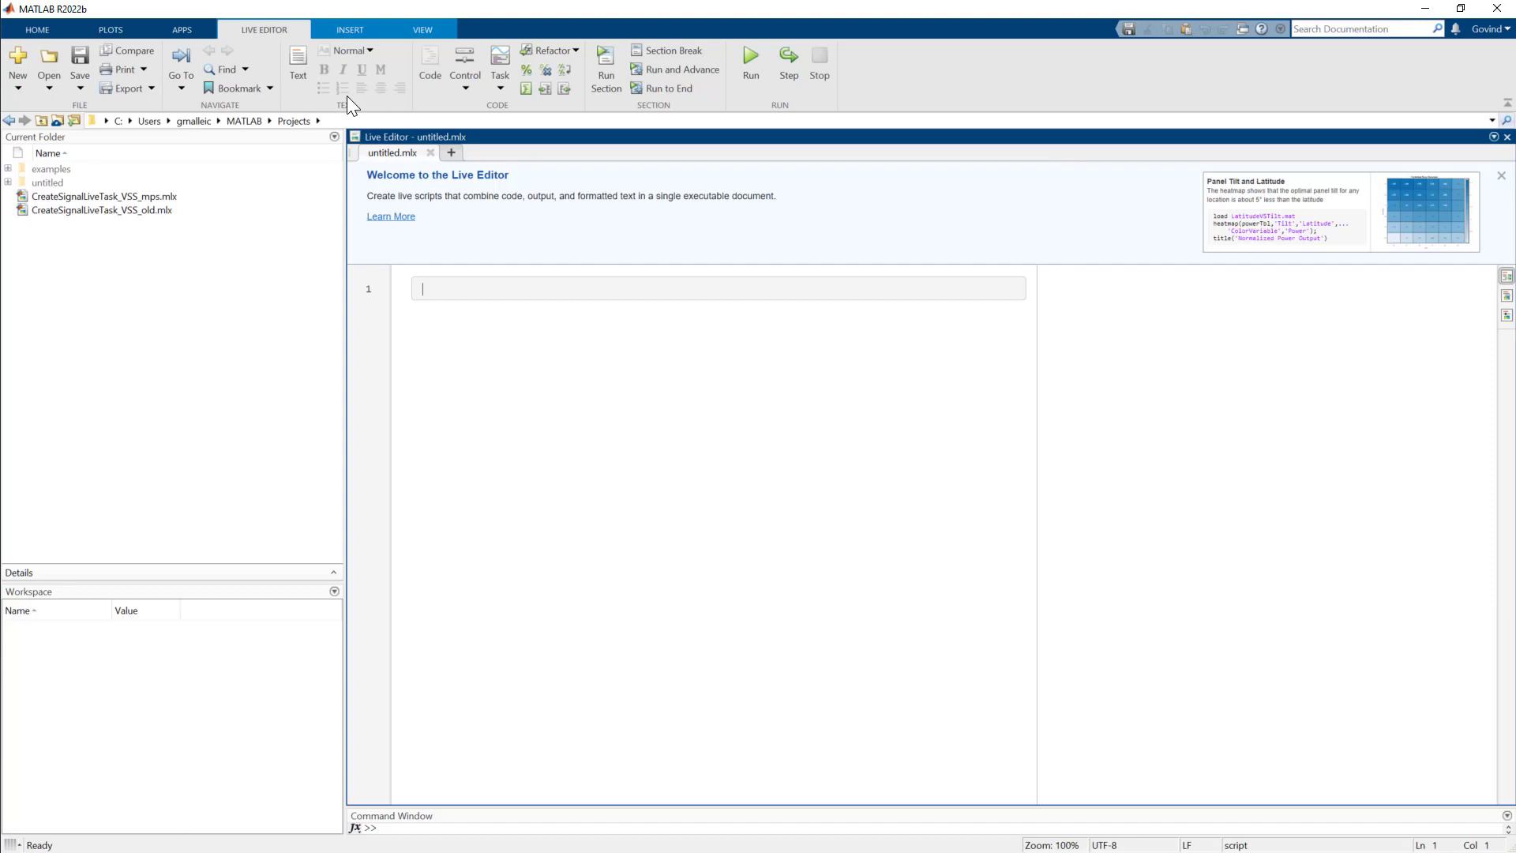
left_click(499, 63)
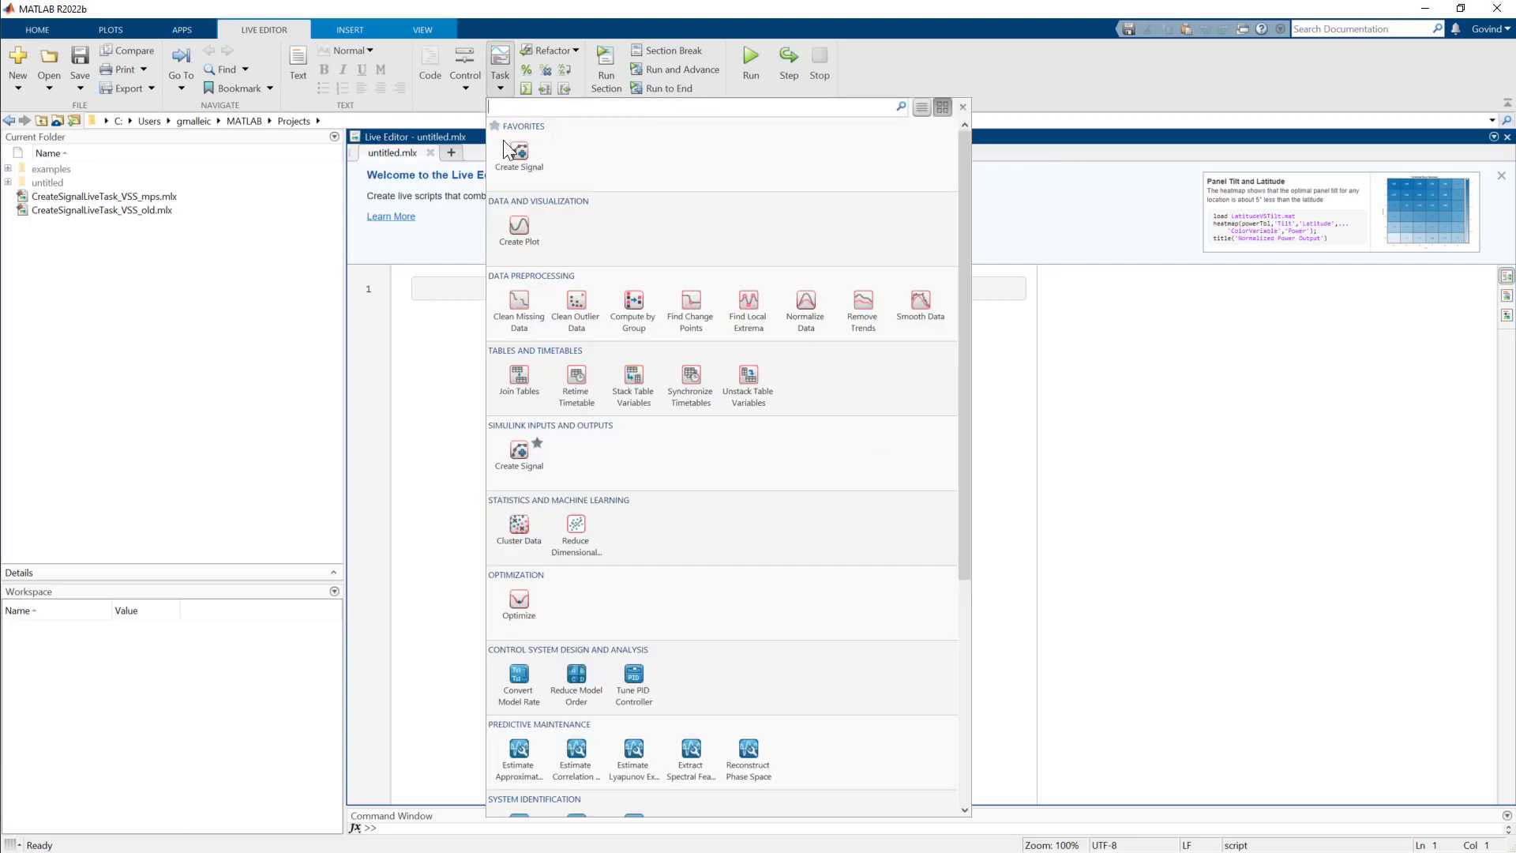
mouse_move(519, 458)
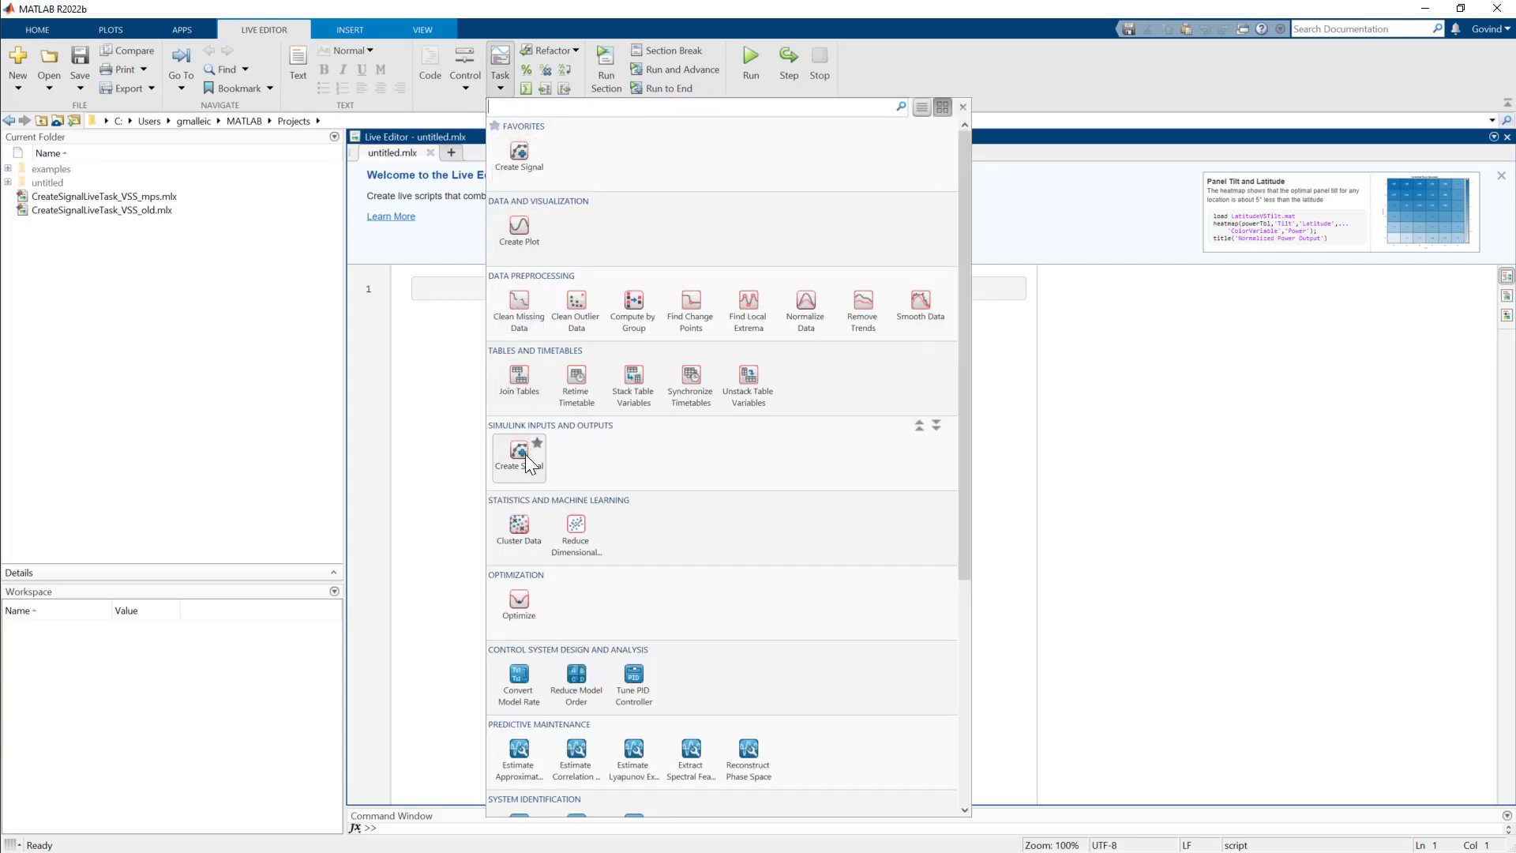
- Insert a Create Signal task and settle on a Numerical timeseries signal after trying Logical and Enumeration
left_click(518, 457)
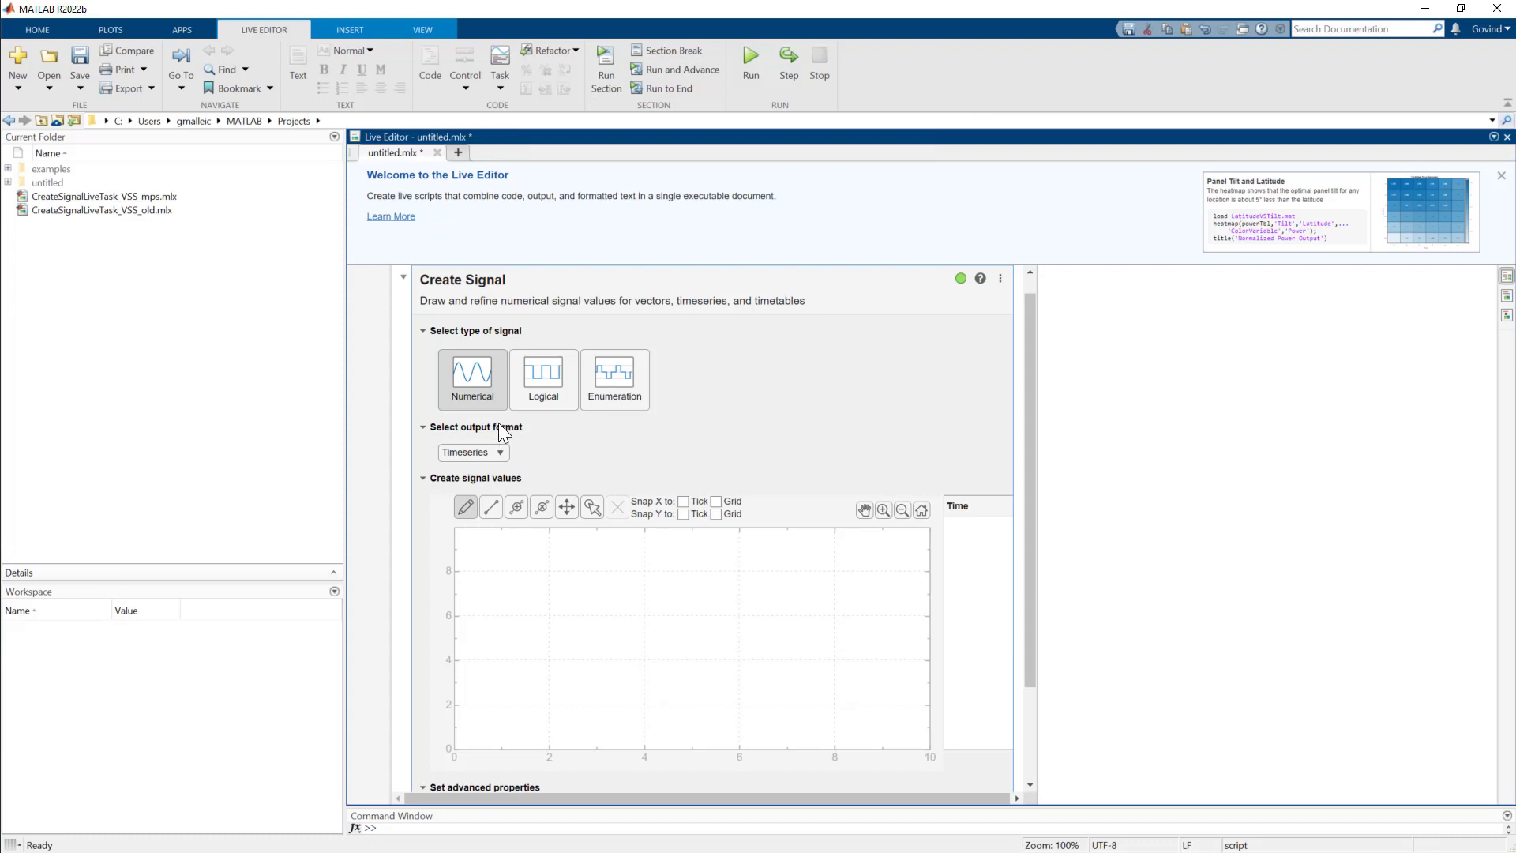
mouse_move(465, 570)
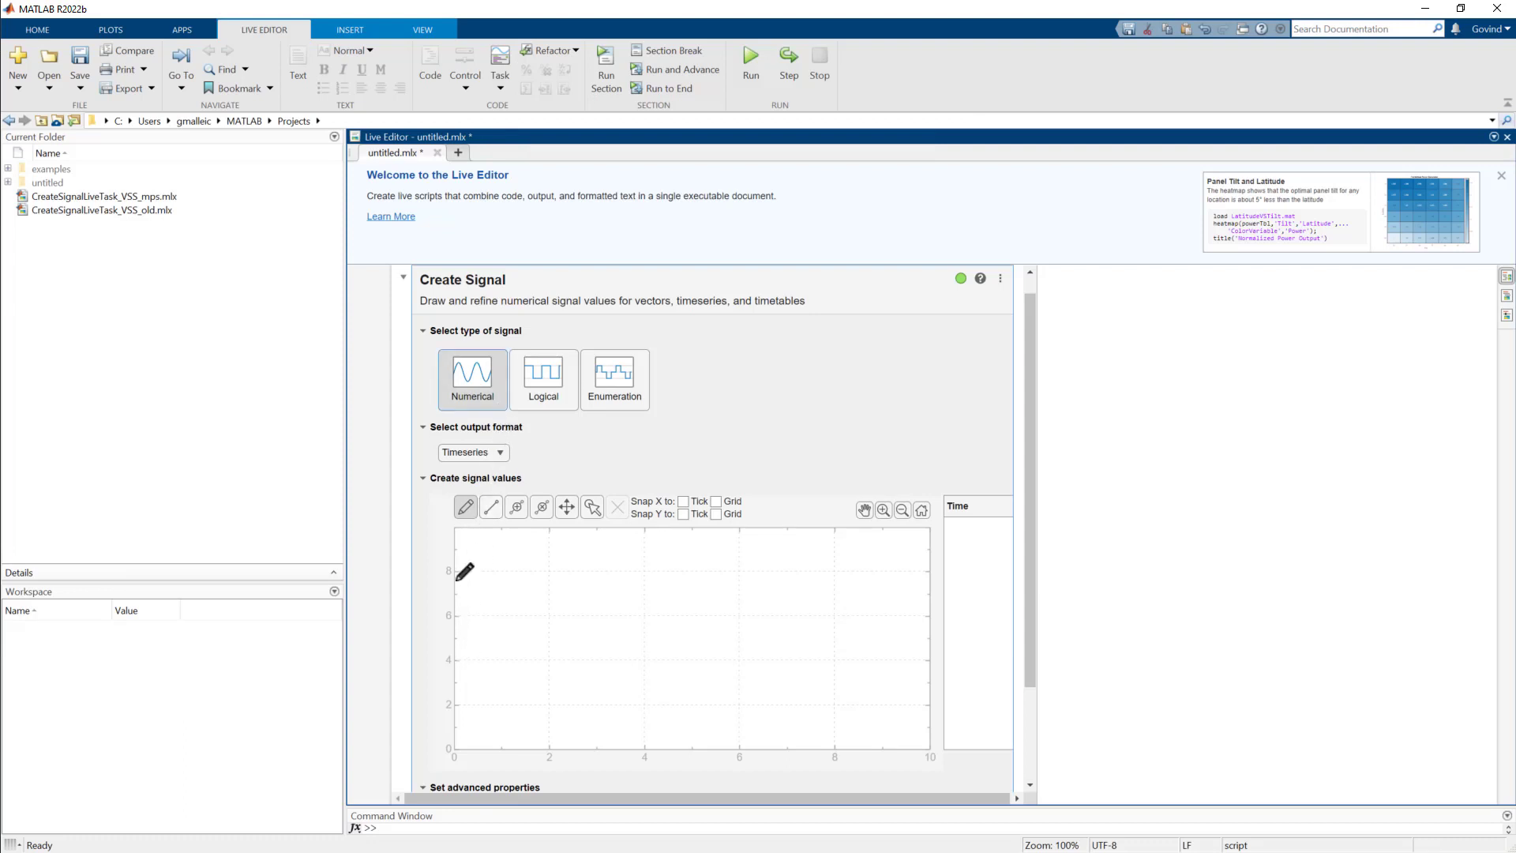
mouse_move(510, 467)
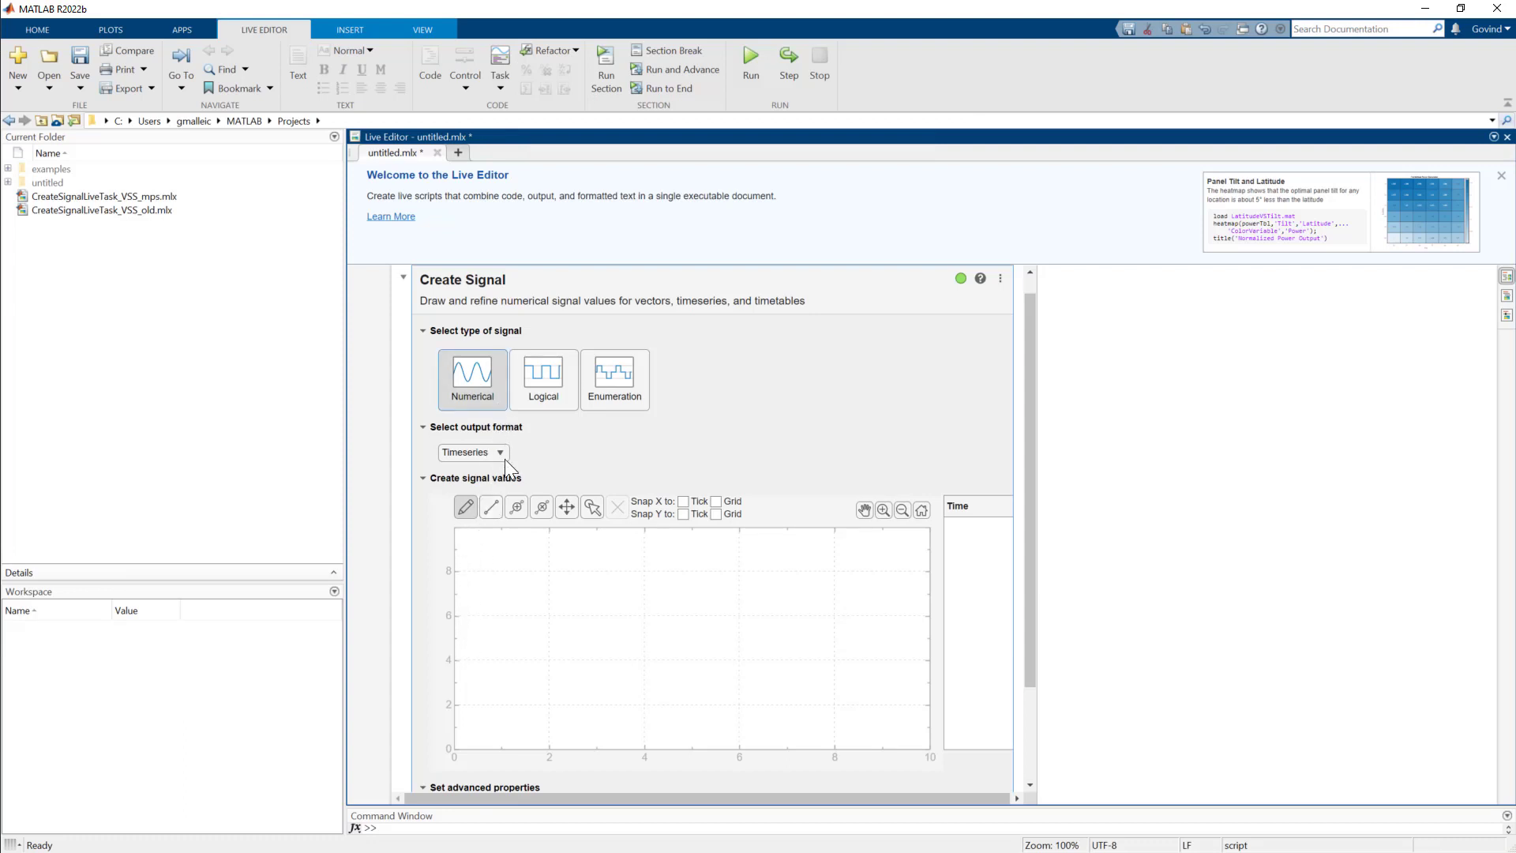
left_click(542, 377)
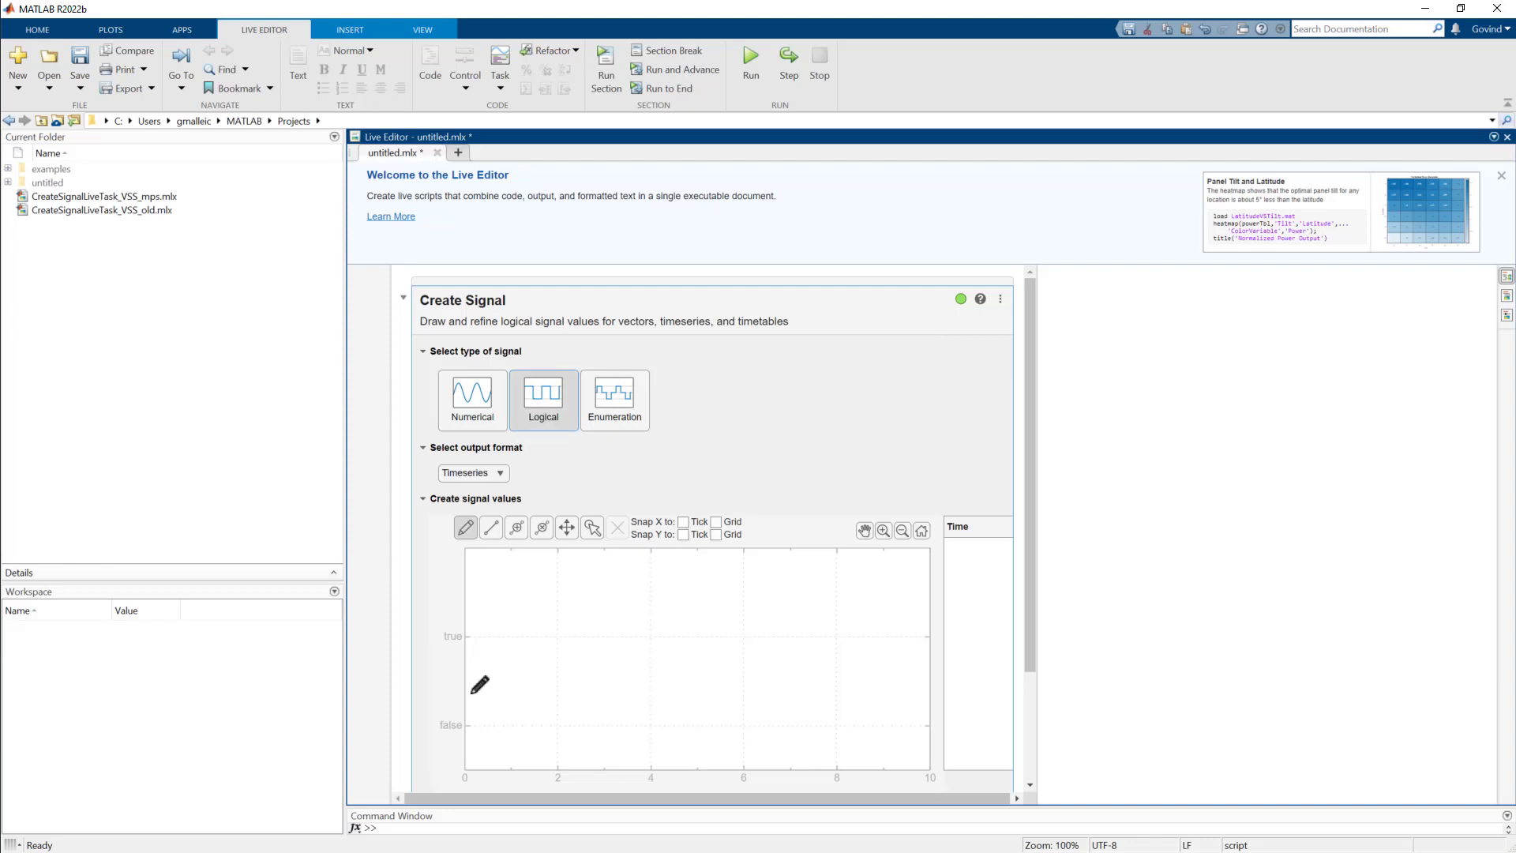
mouse_move(488, 630)
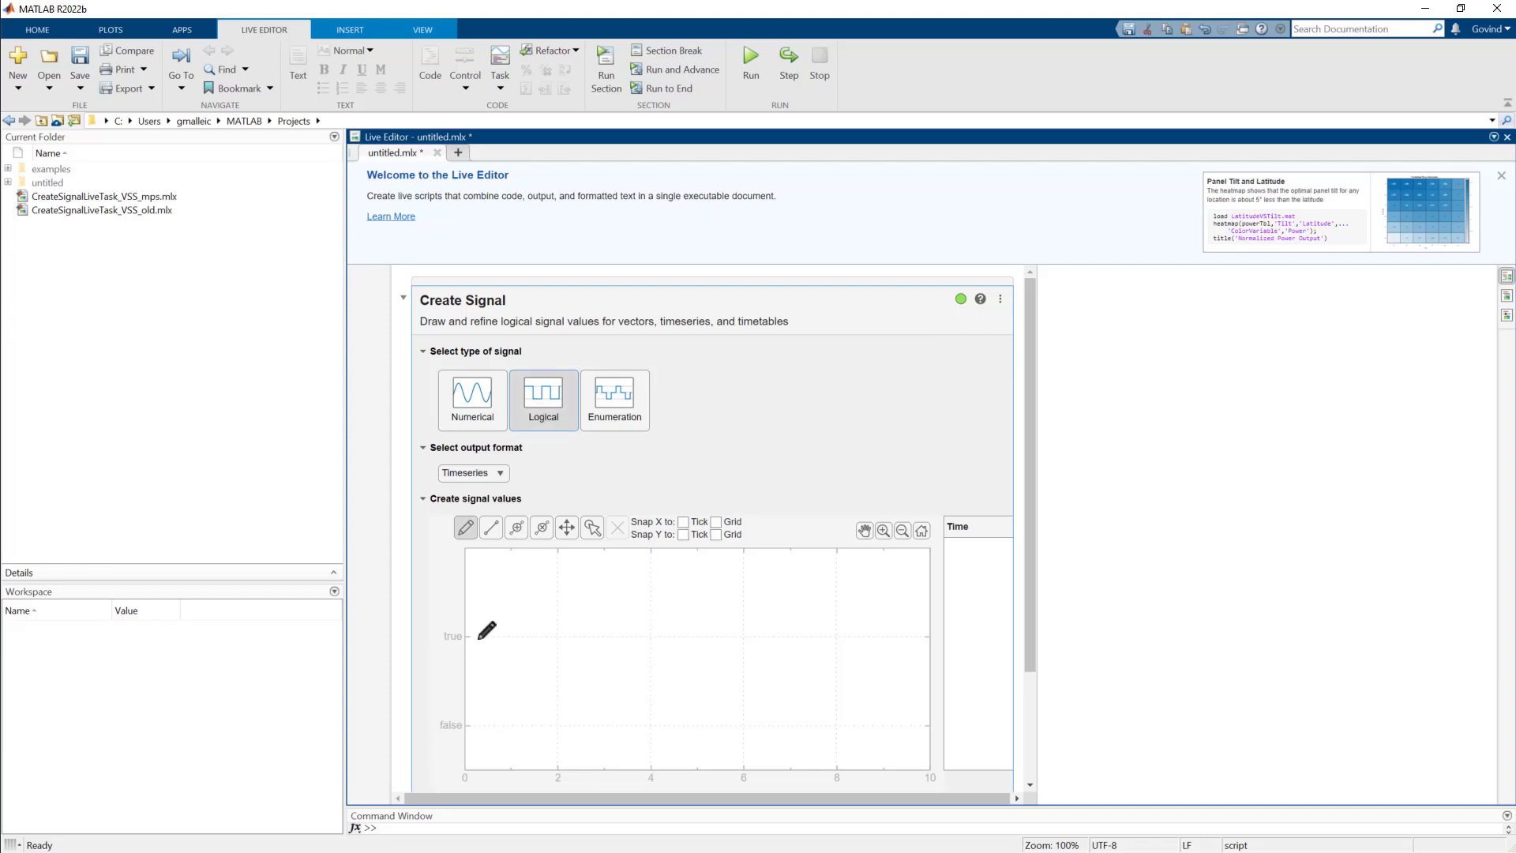
left_click(613, 399)
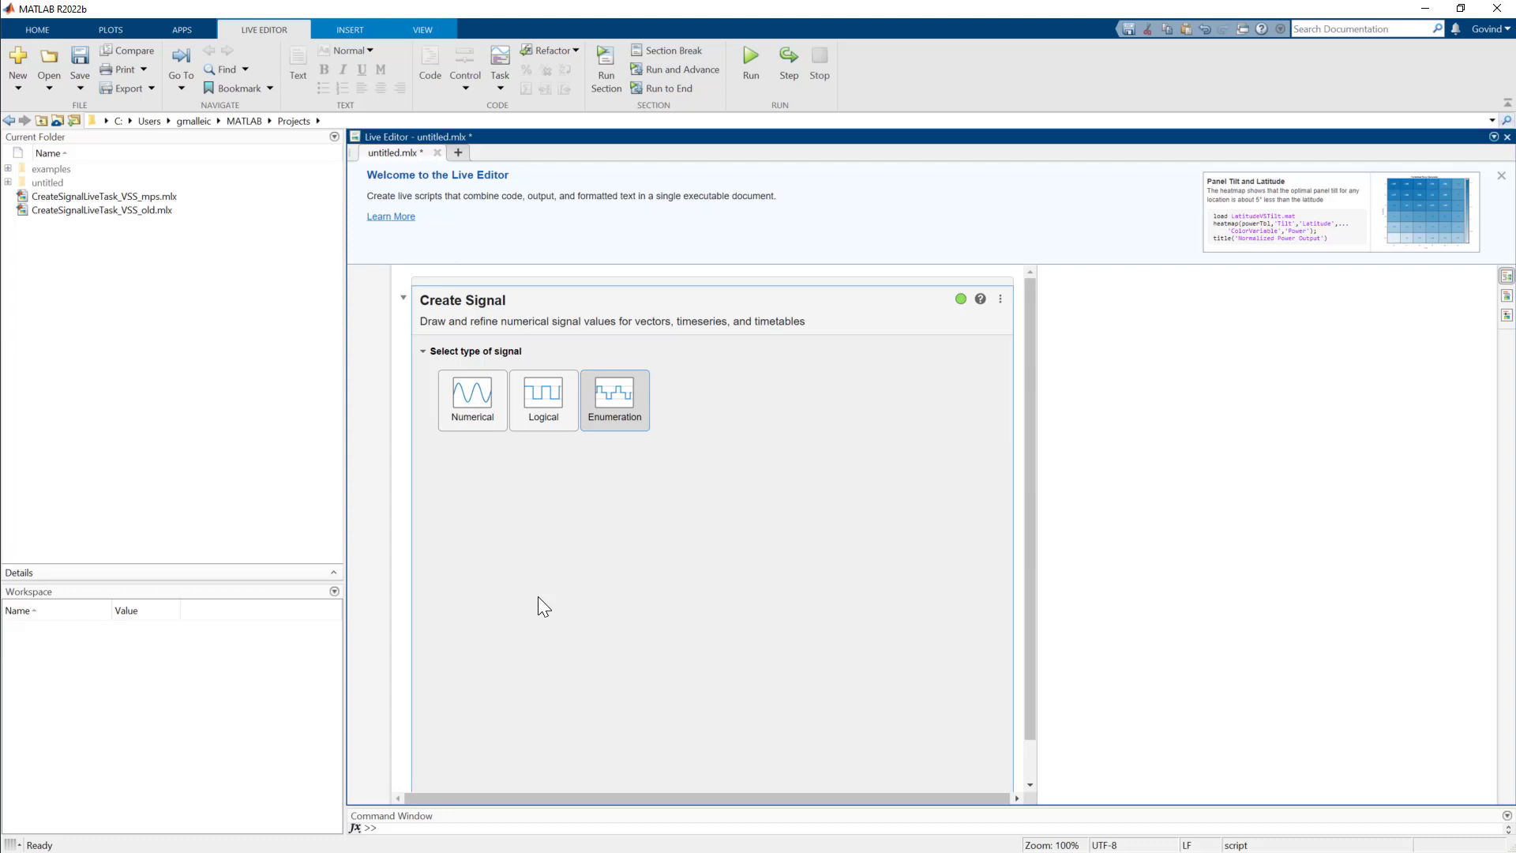
left_click(614, 399)
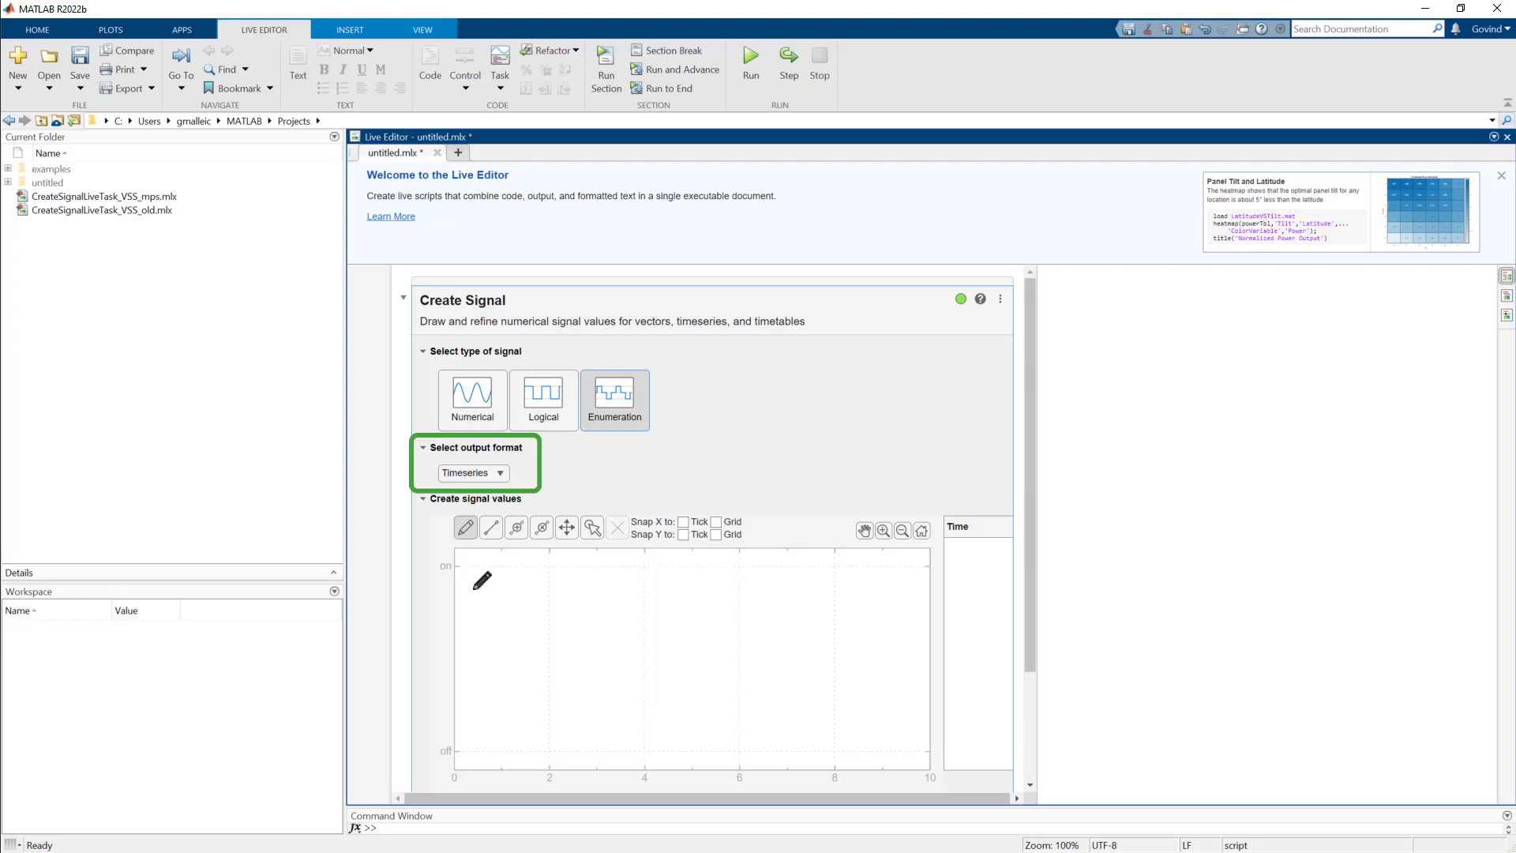
left_click(472, 400)
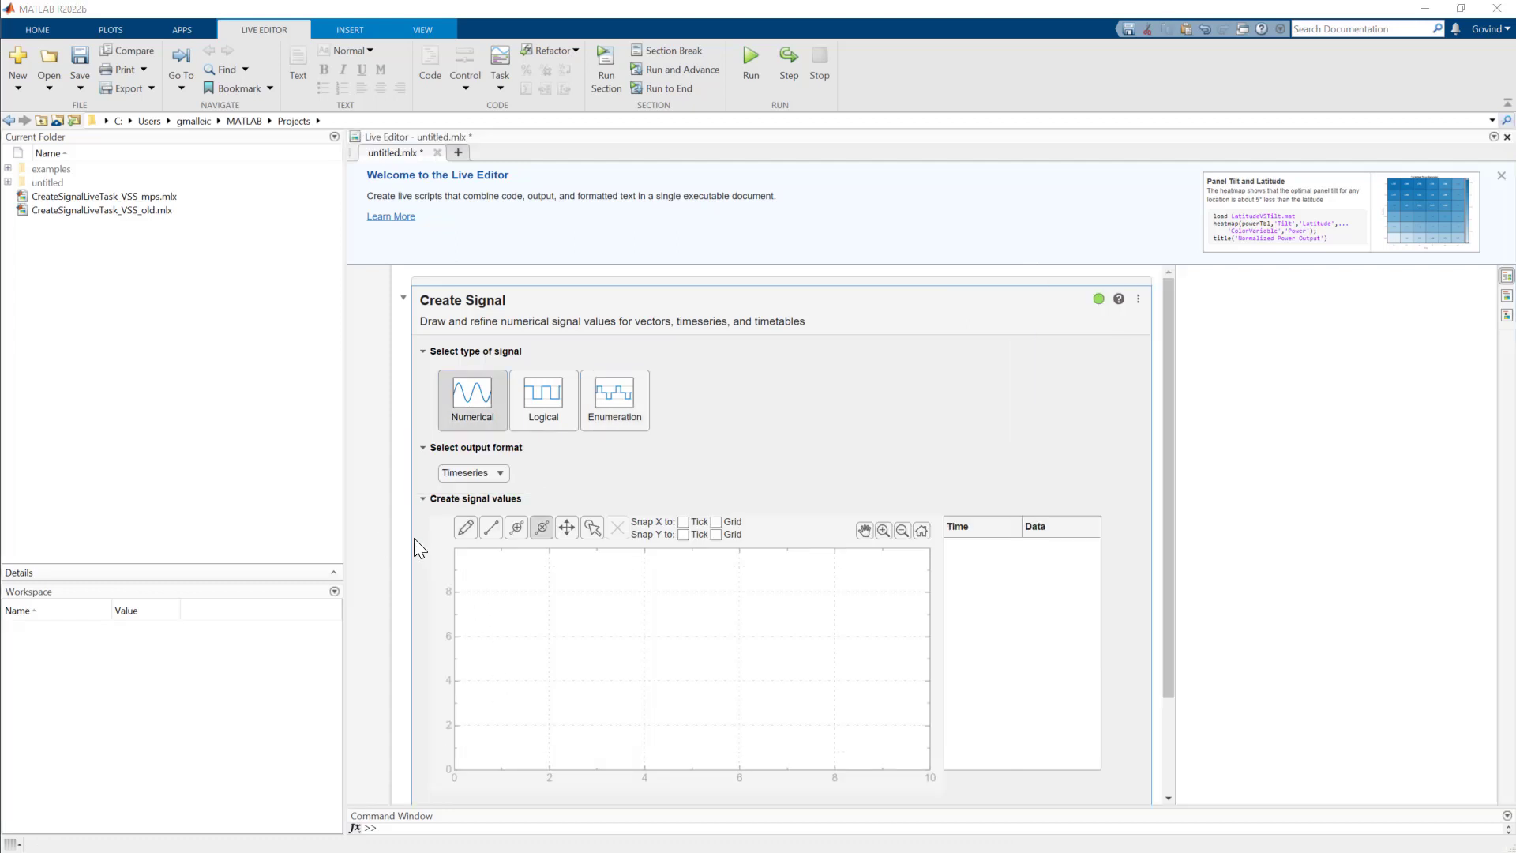
- Sketch multi-point signal rising from 0 to about 55 and back to 0 over 30 s, editing the Time/Data table
left_click(515, 633)
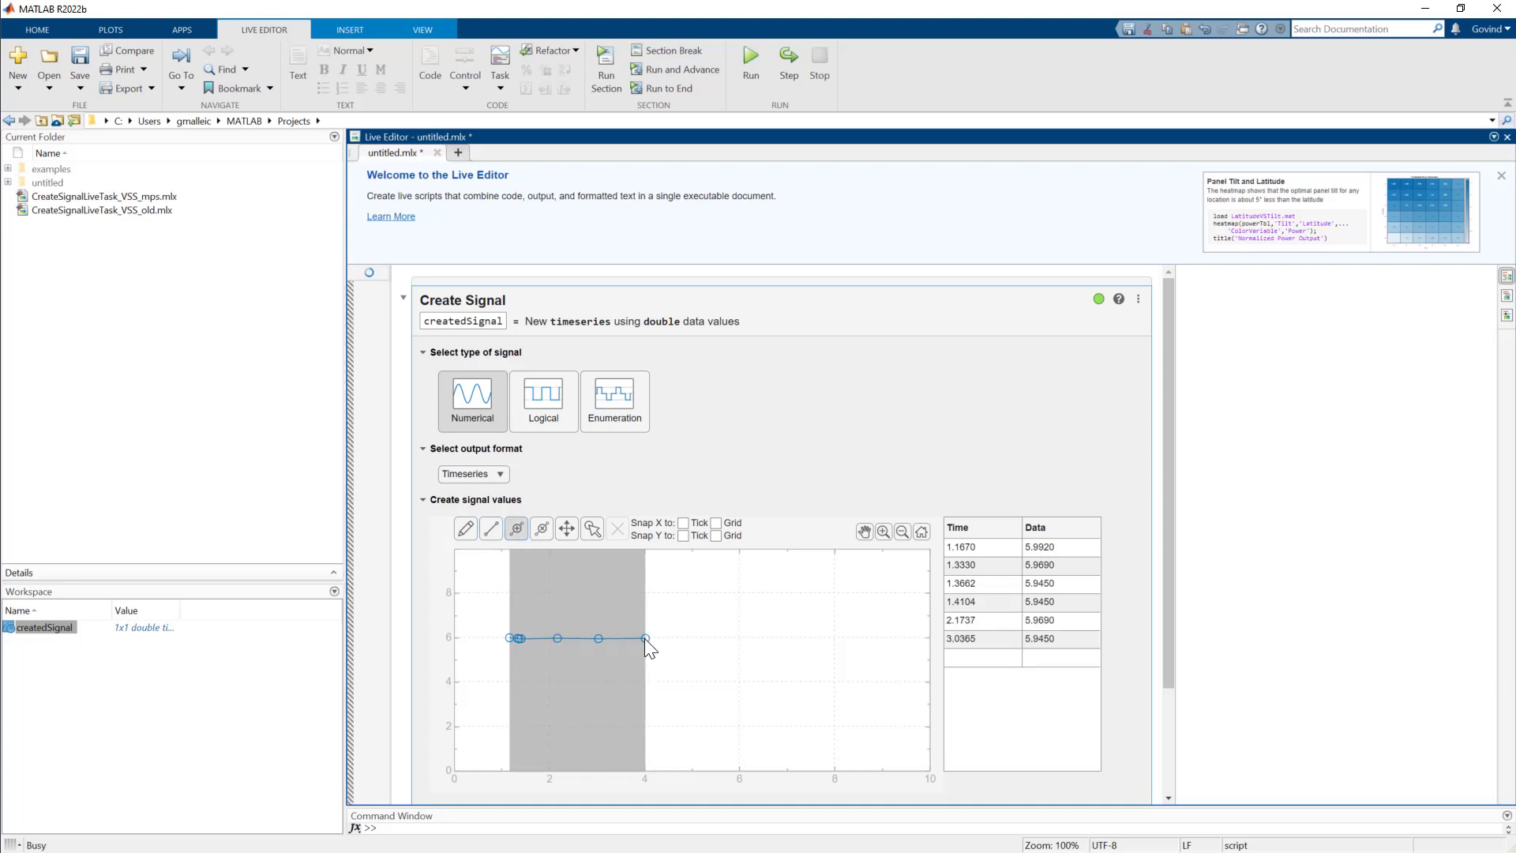
left_click(644, 638)
type("0")
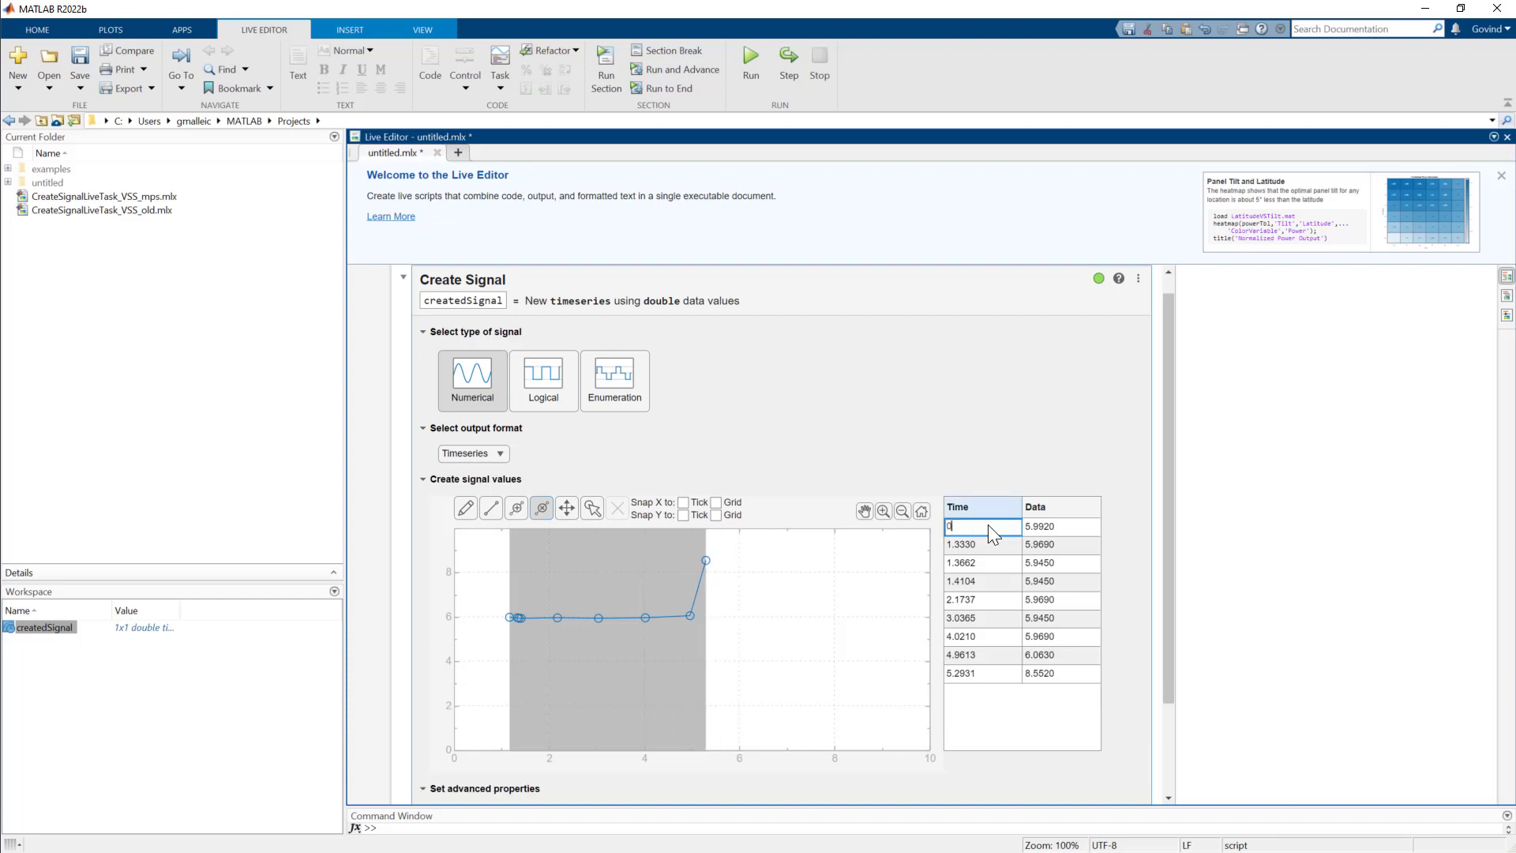
left_click(1060, 526)
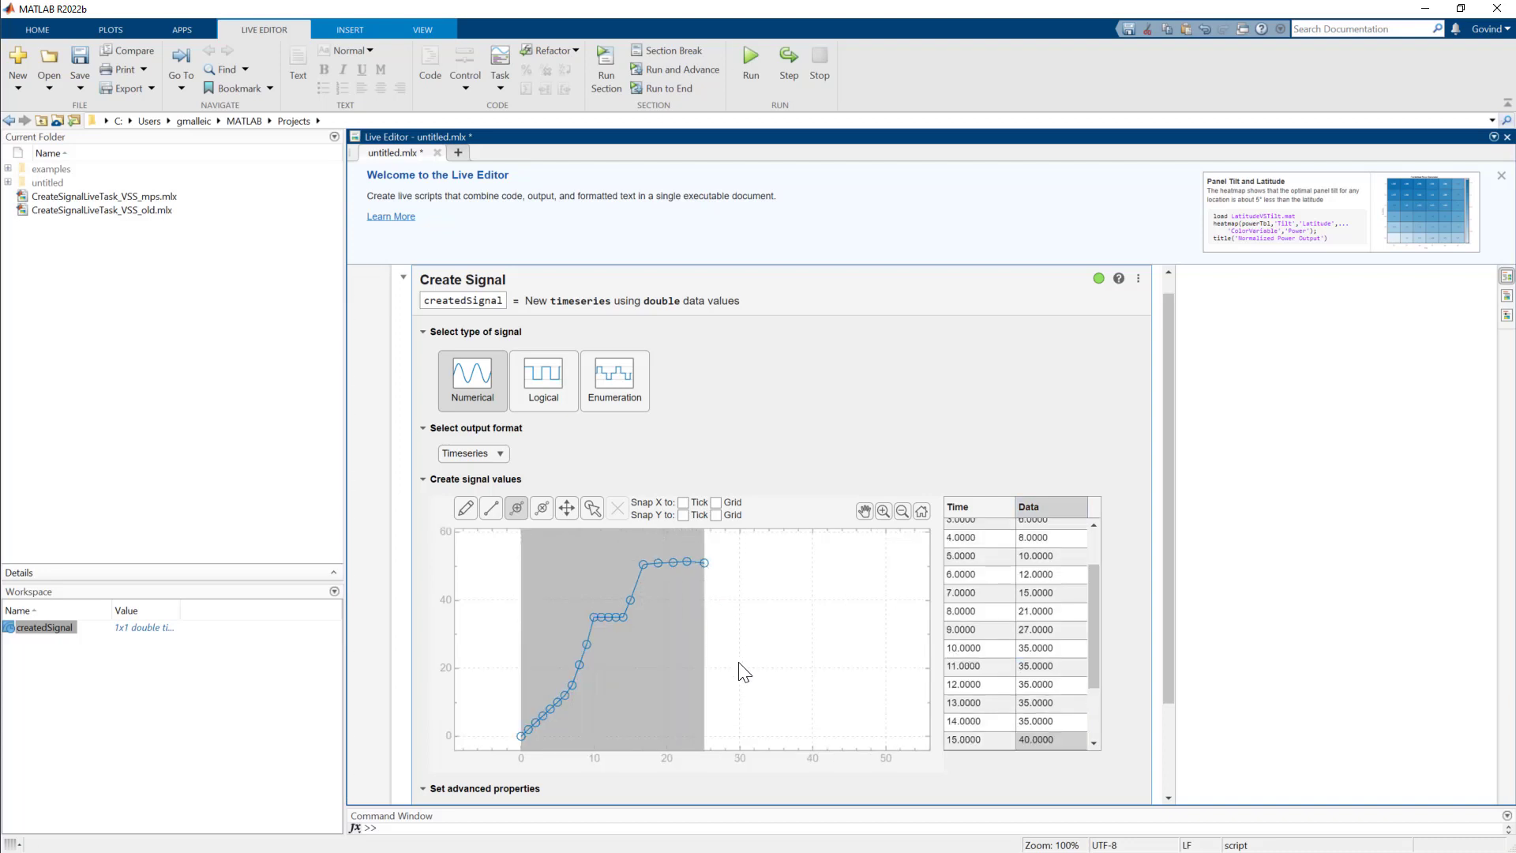
scroll("down", 3)
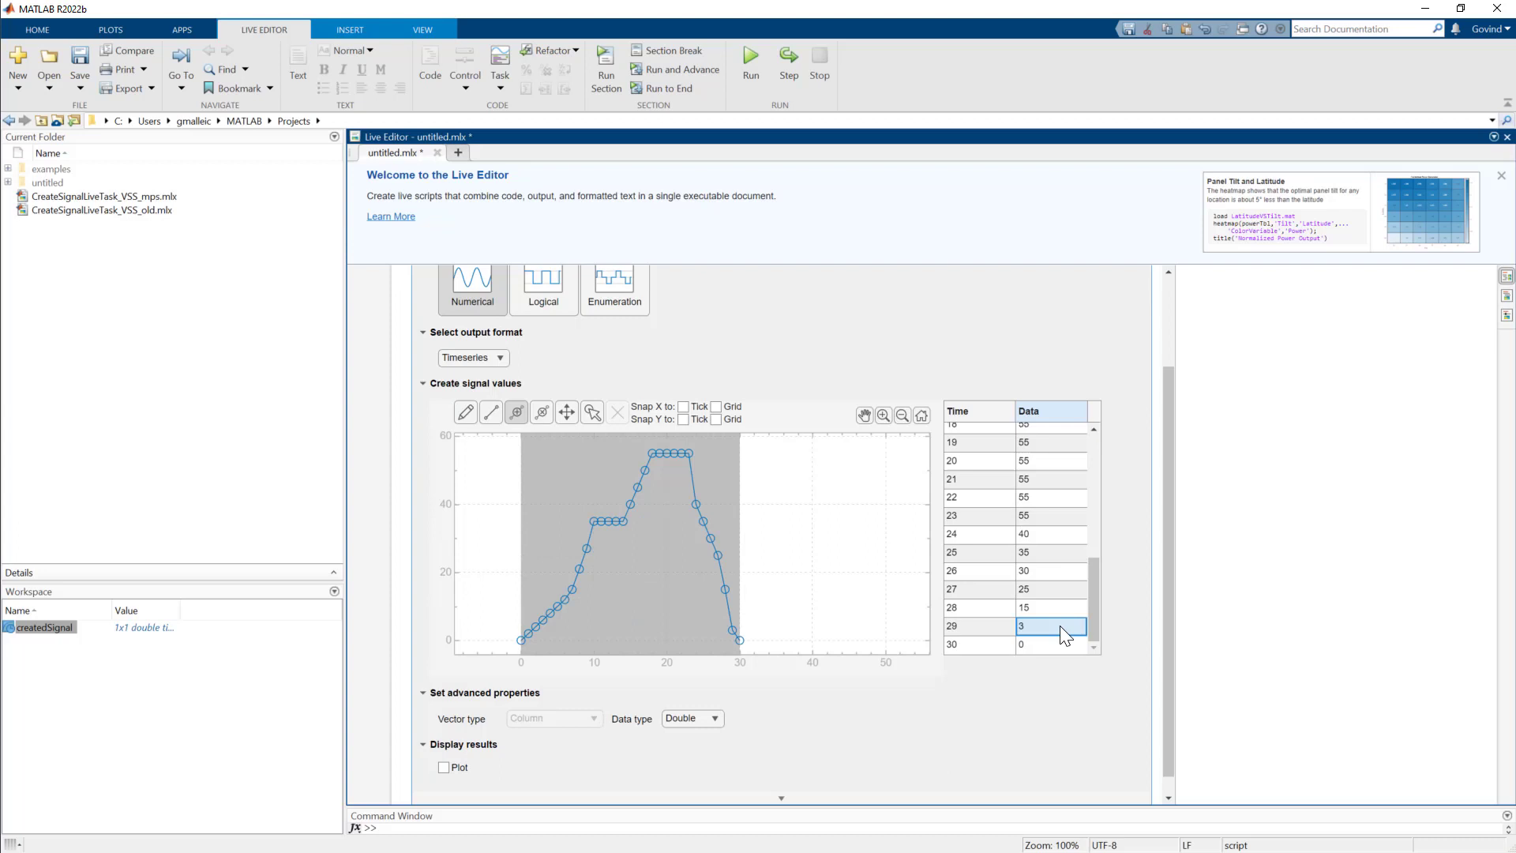
- Enable the result plot and name the output variable VehicleSpeed_mph
left_click(444, 767)
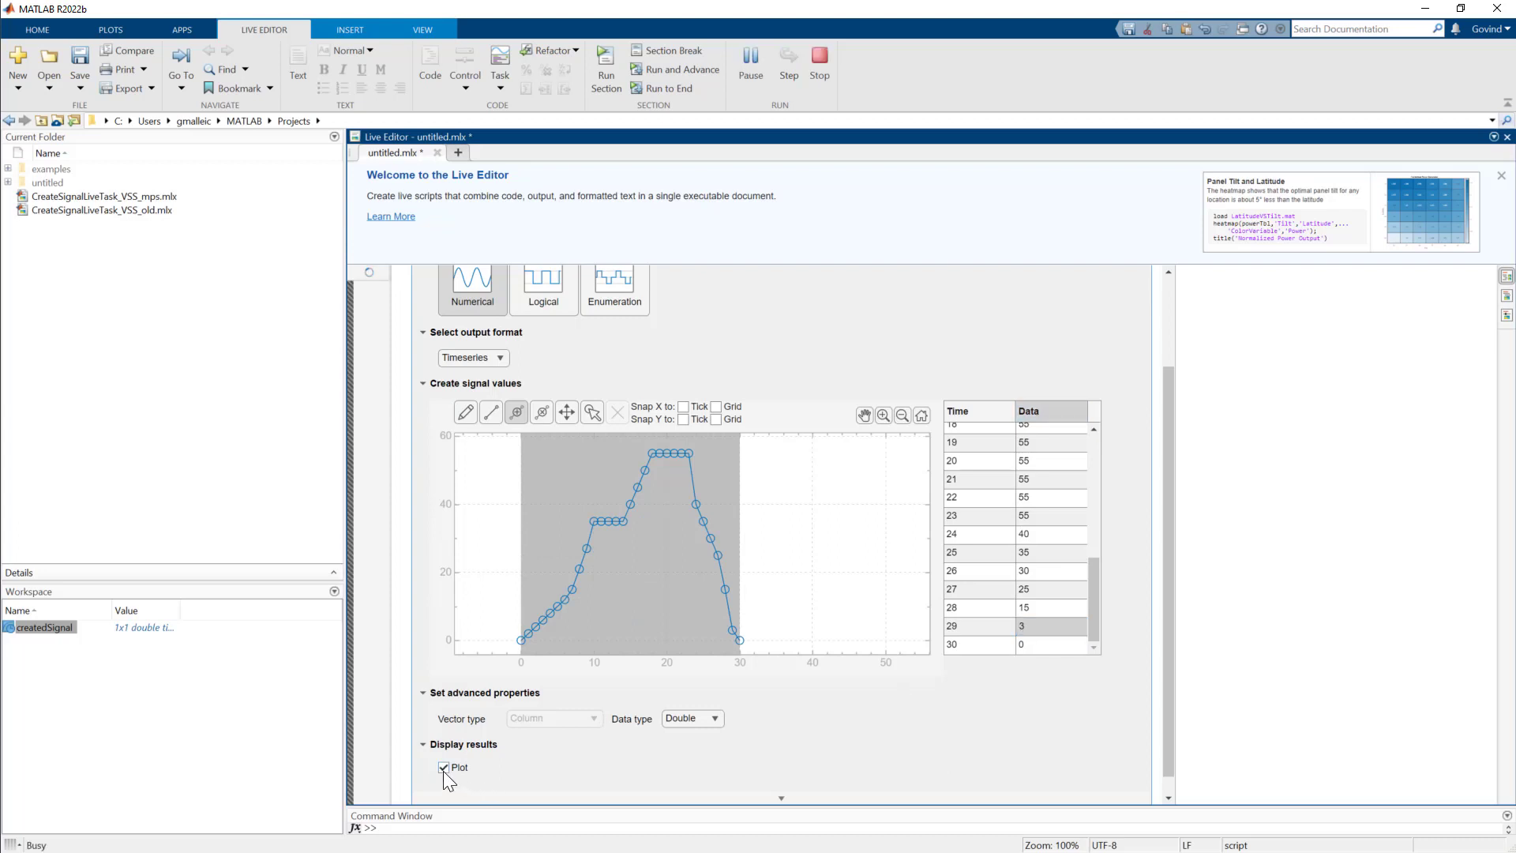
mouse_move(784, 807)
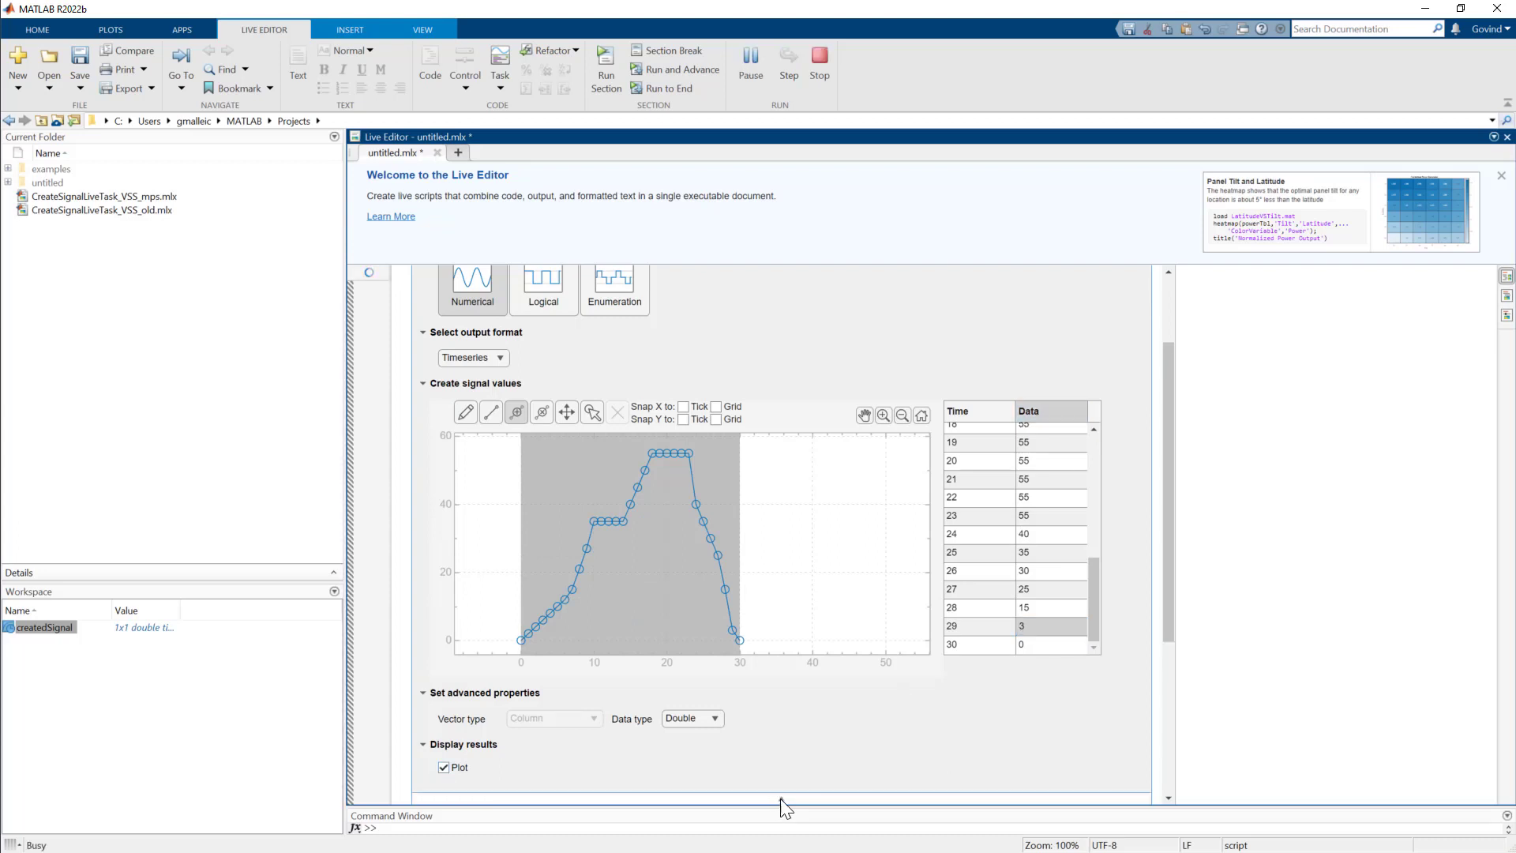
scroll("down", 3)
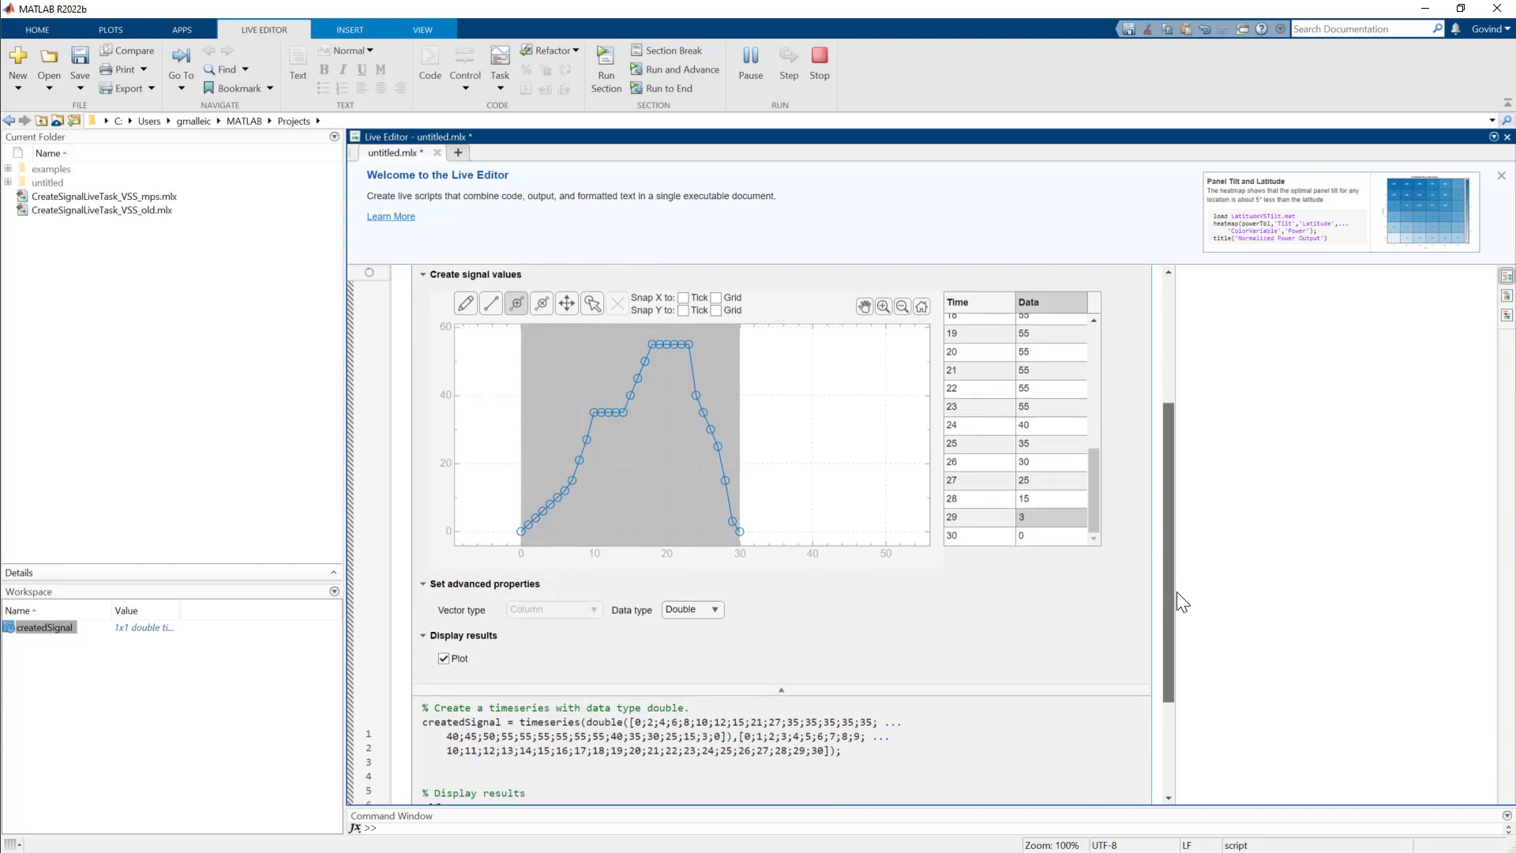
scroll("down", 3)
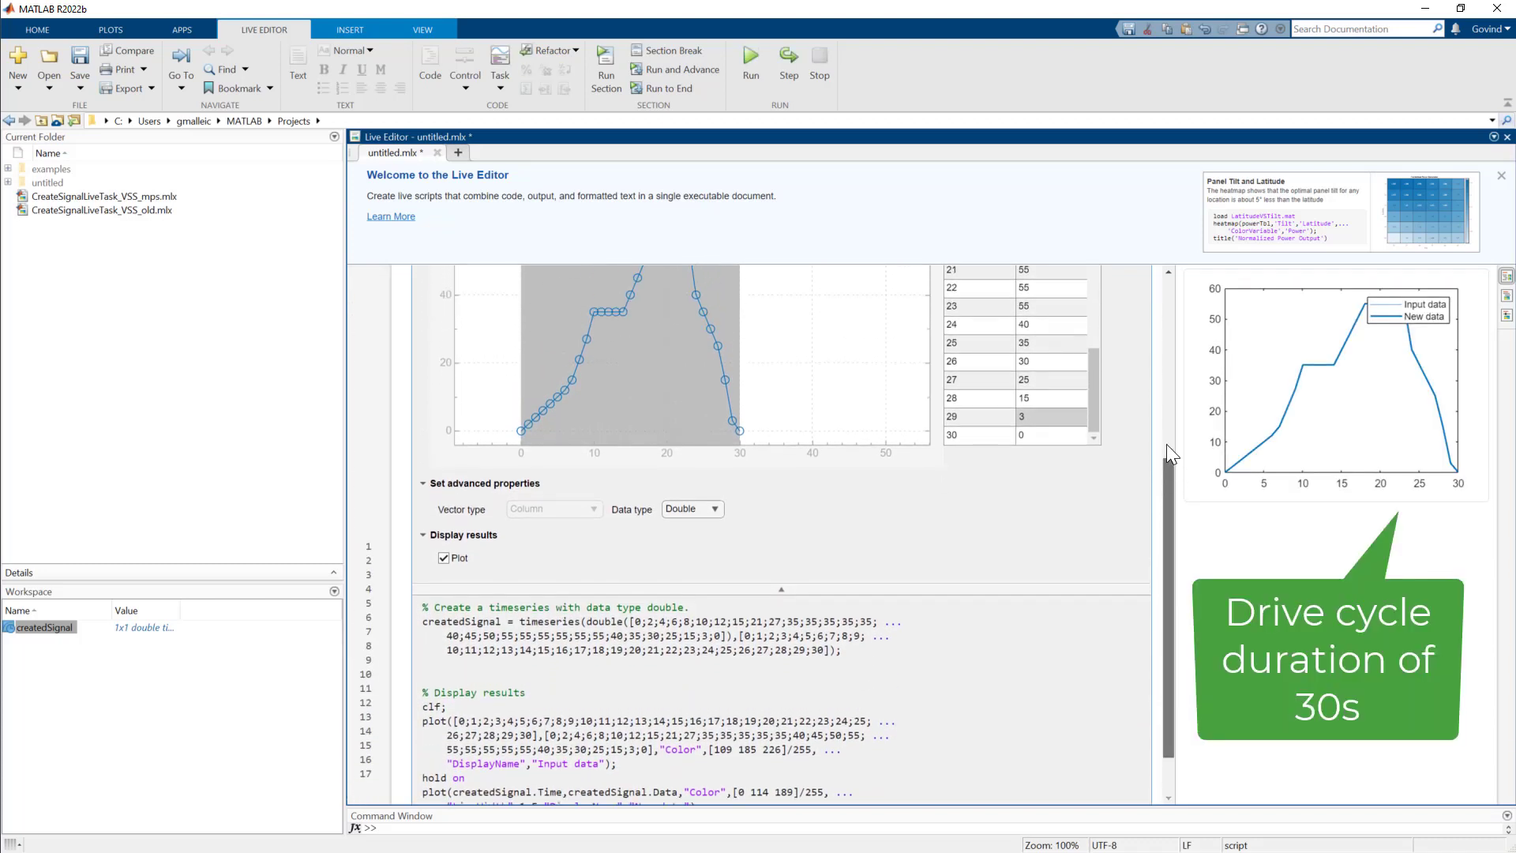
scroll("up", 3)
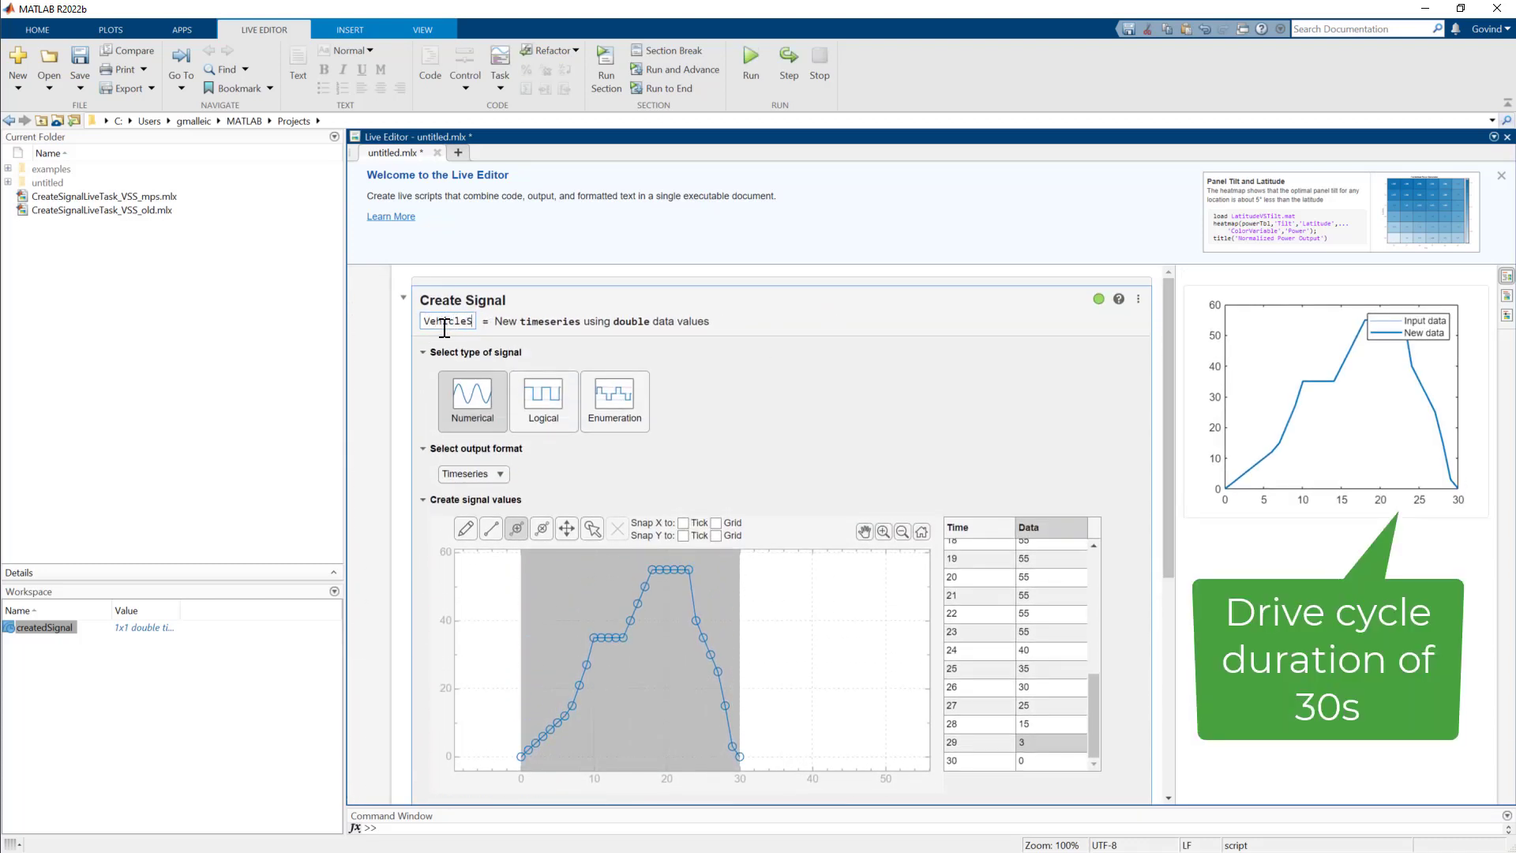
type("VehicleSpeed_mph")
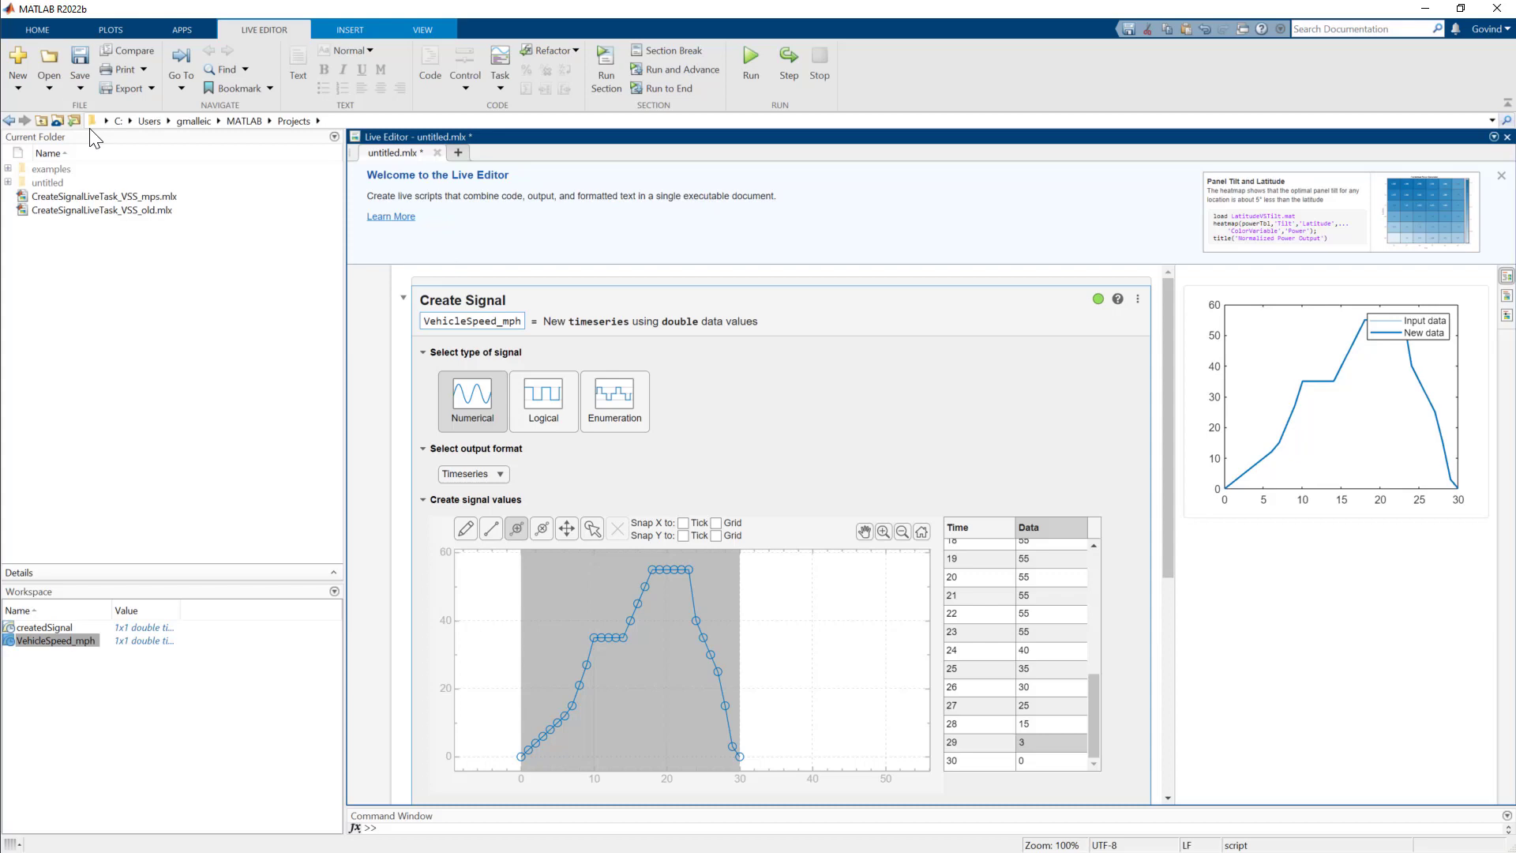
- Save the live script as CreateSignalLiveTask_VSS_mph.mlx and go to the Simulink Start Page
left_click(79, 57)
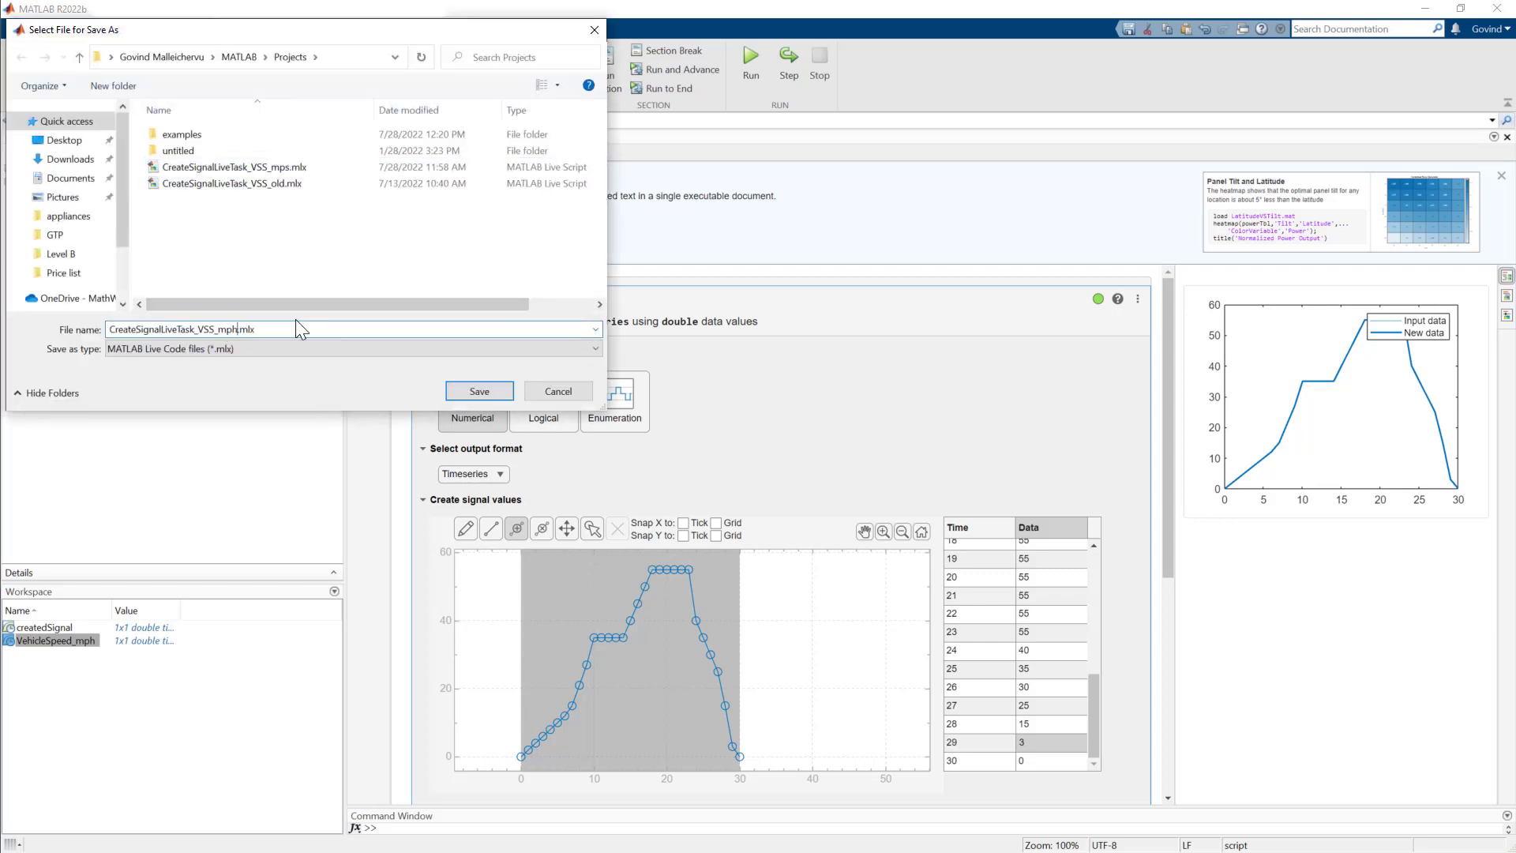
left_click(479, 390)
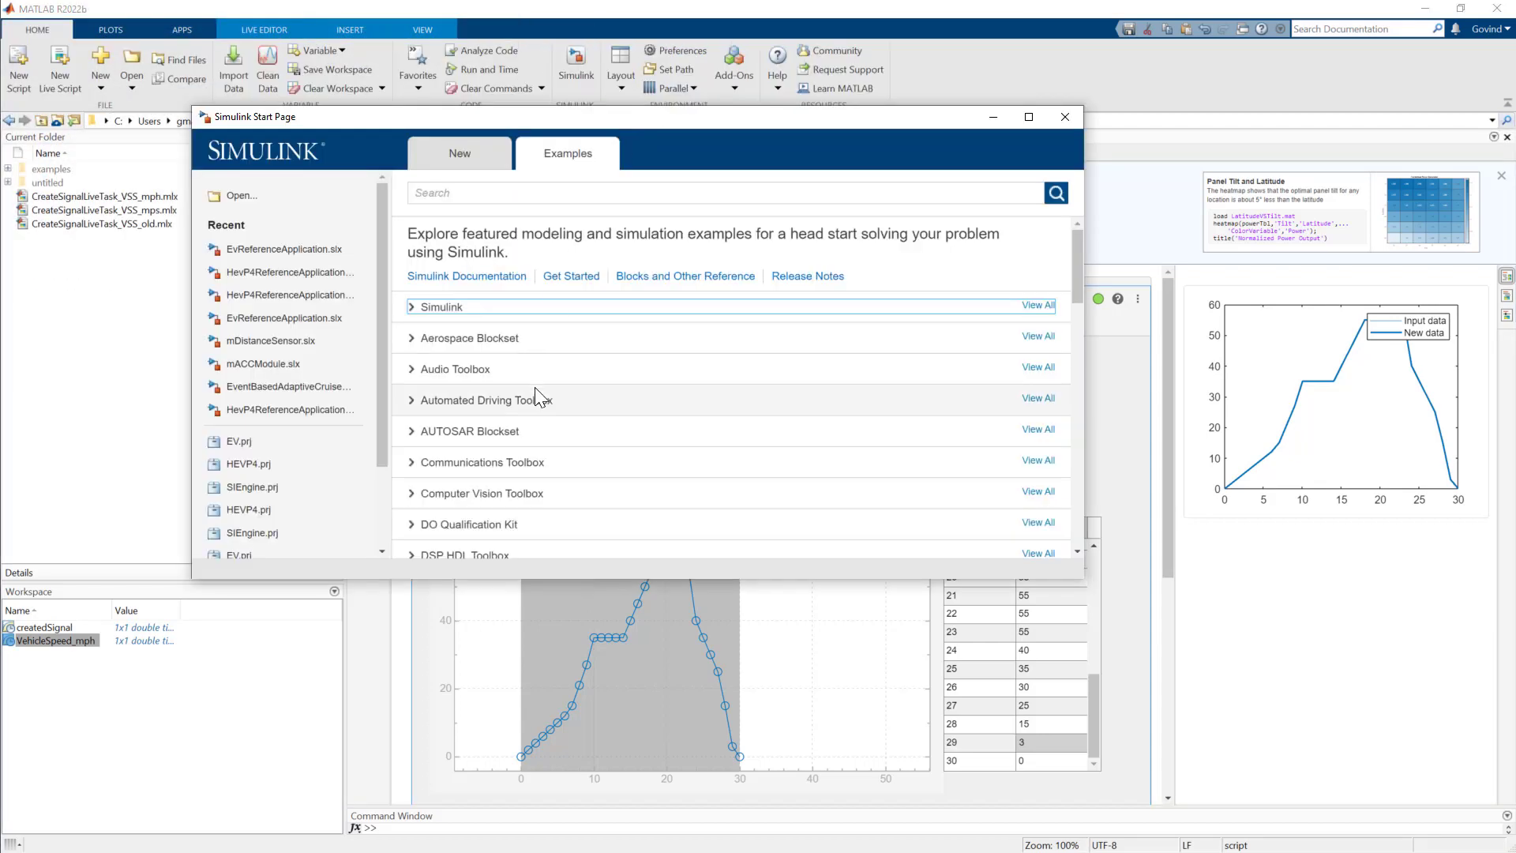
- Open the EV Reference Application example under Powertrain Blockset
scroll("down", 3)
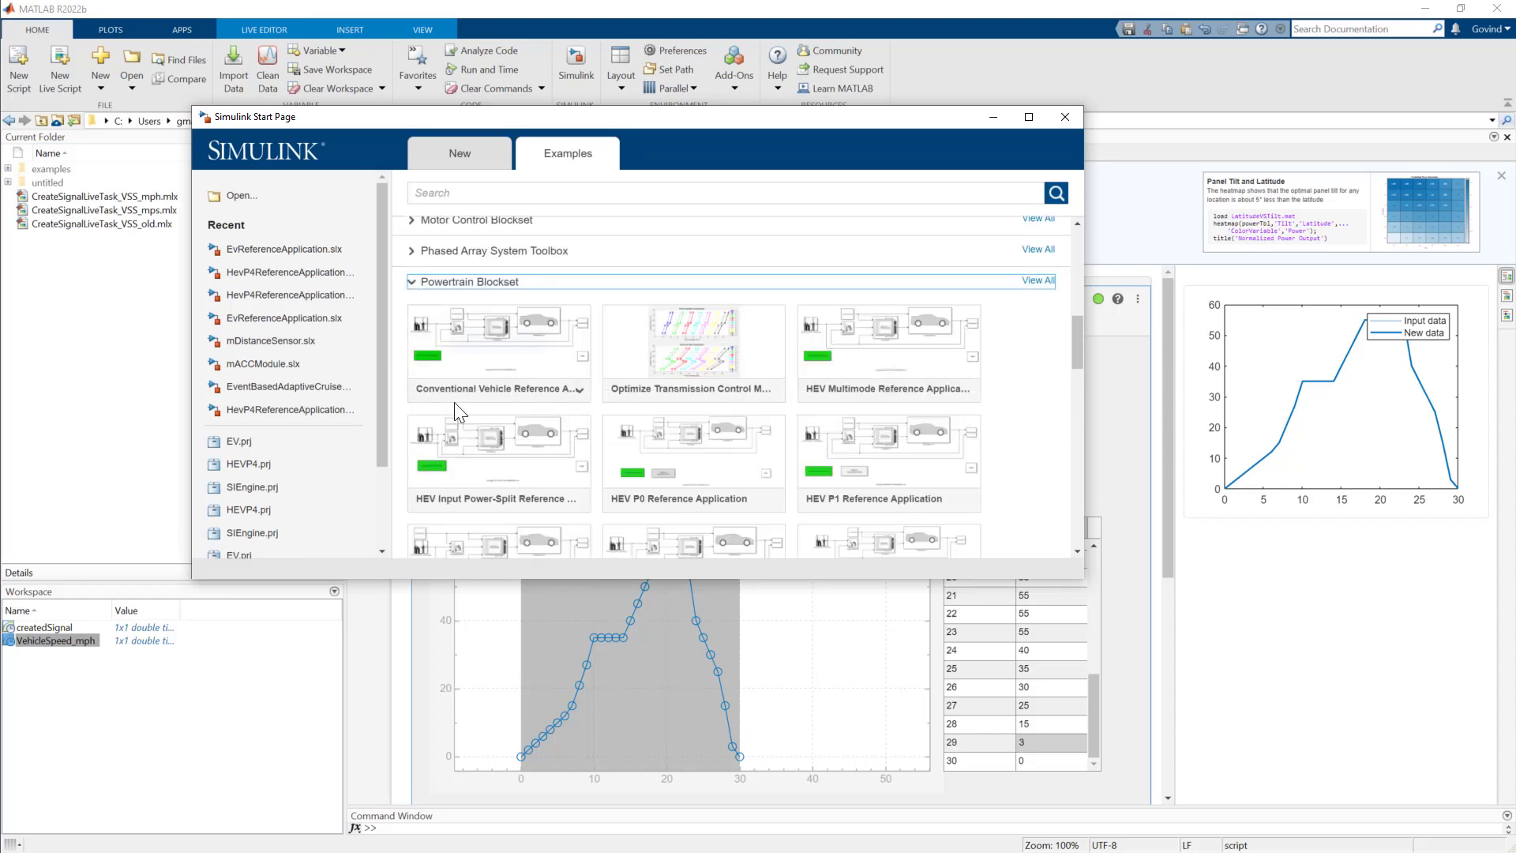
scroll("down", 3)
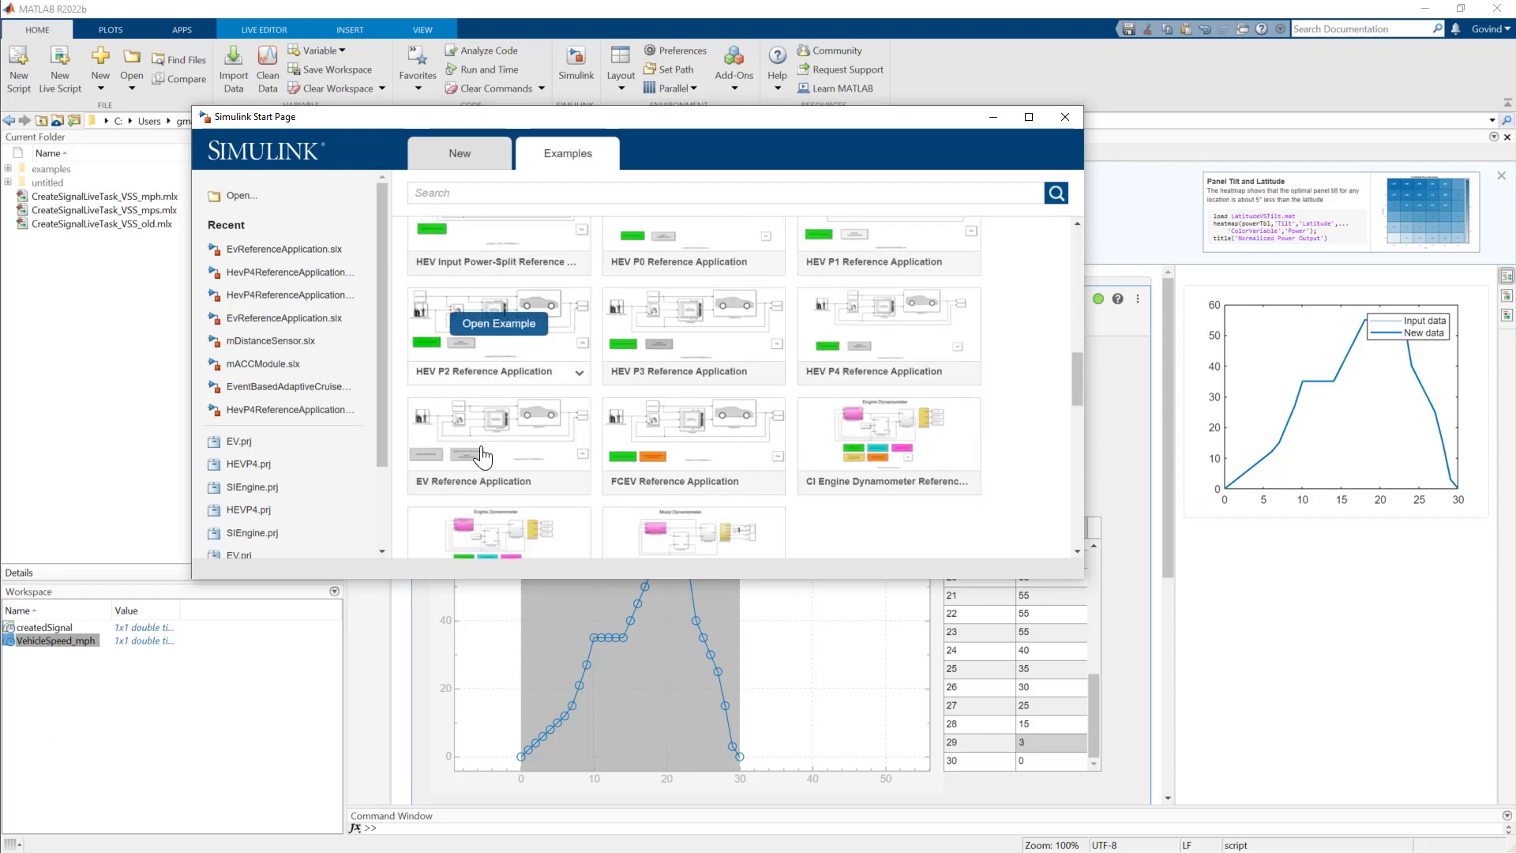
scroll("down", 3)
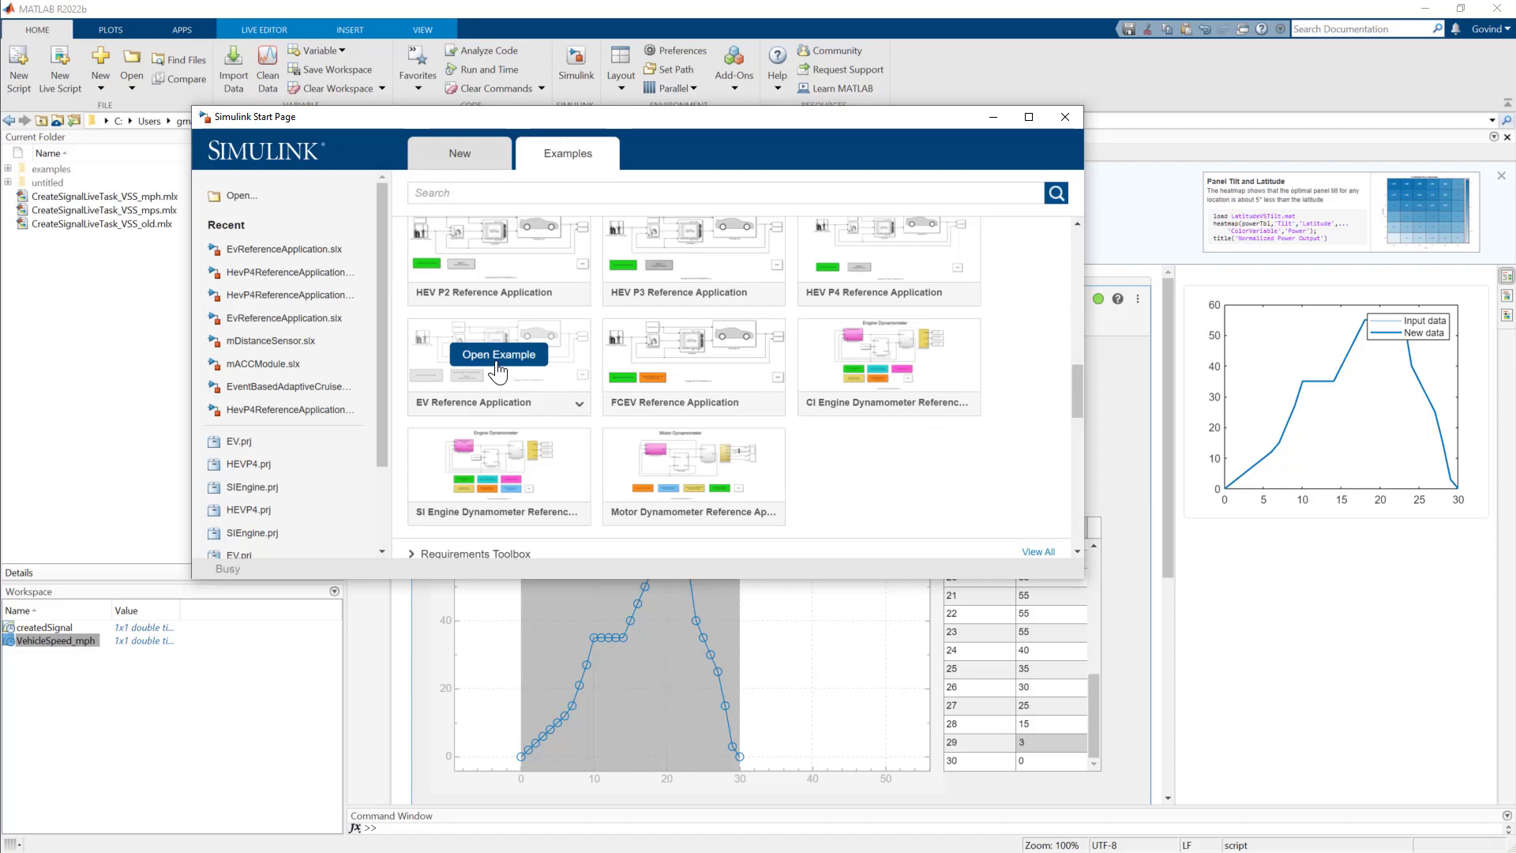
left_click(497, 354)
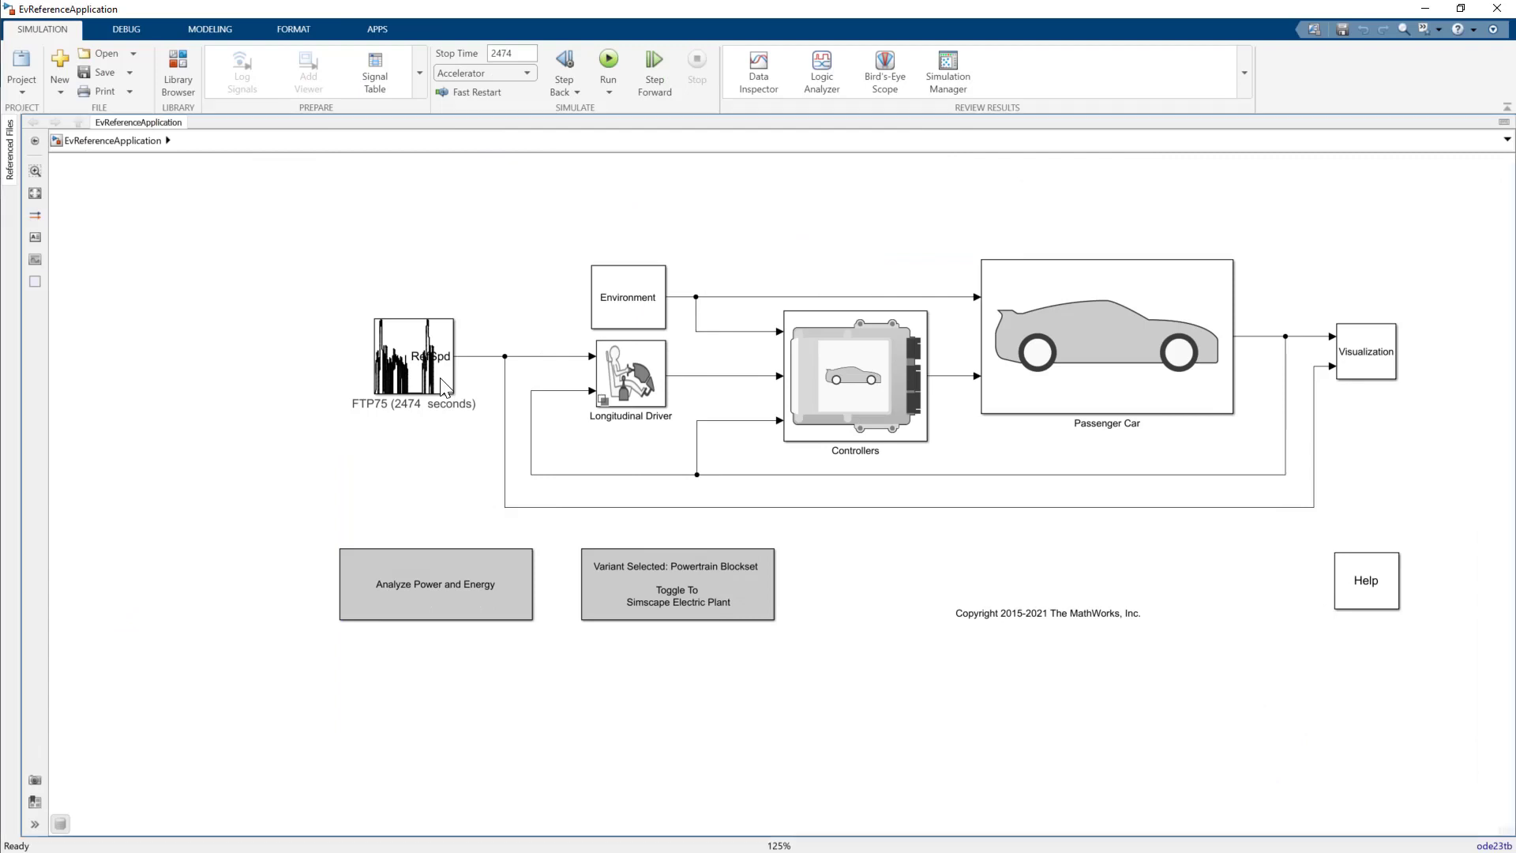
- Set Drive Cycle Source to workspace variable VehicleSpeed_mph, repeating cyclically, with source and output units mph
left_click(414, 364)
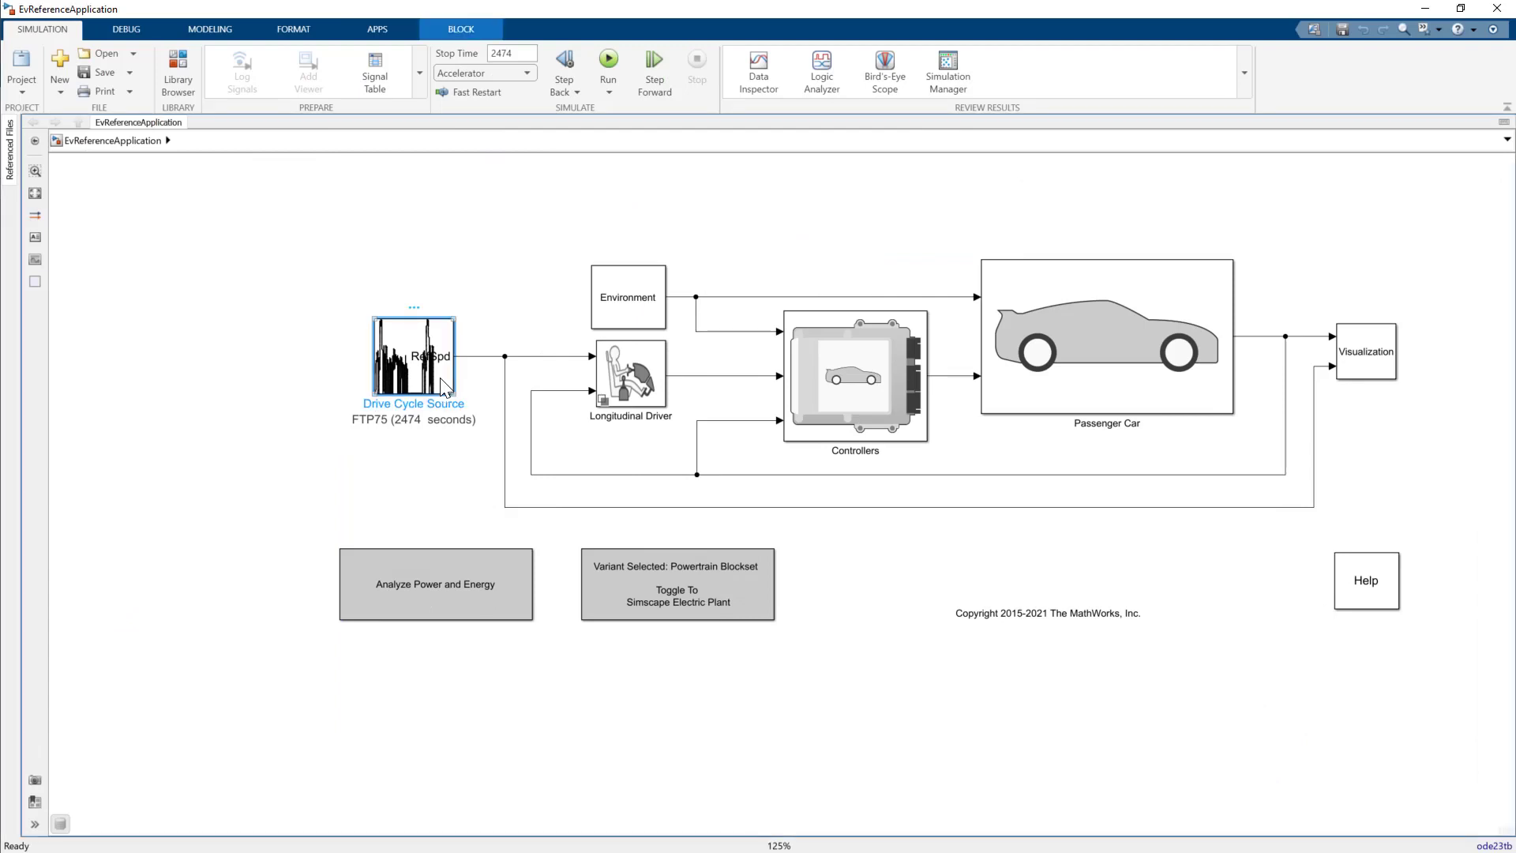
double_click(413, 356)
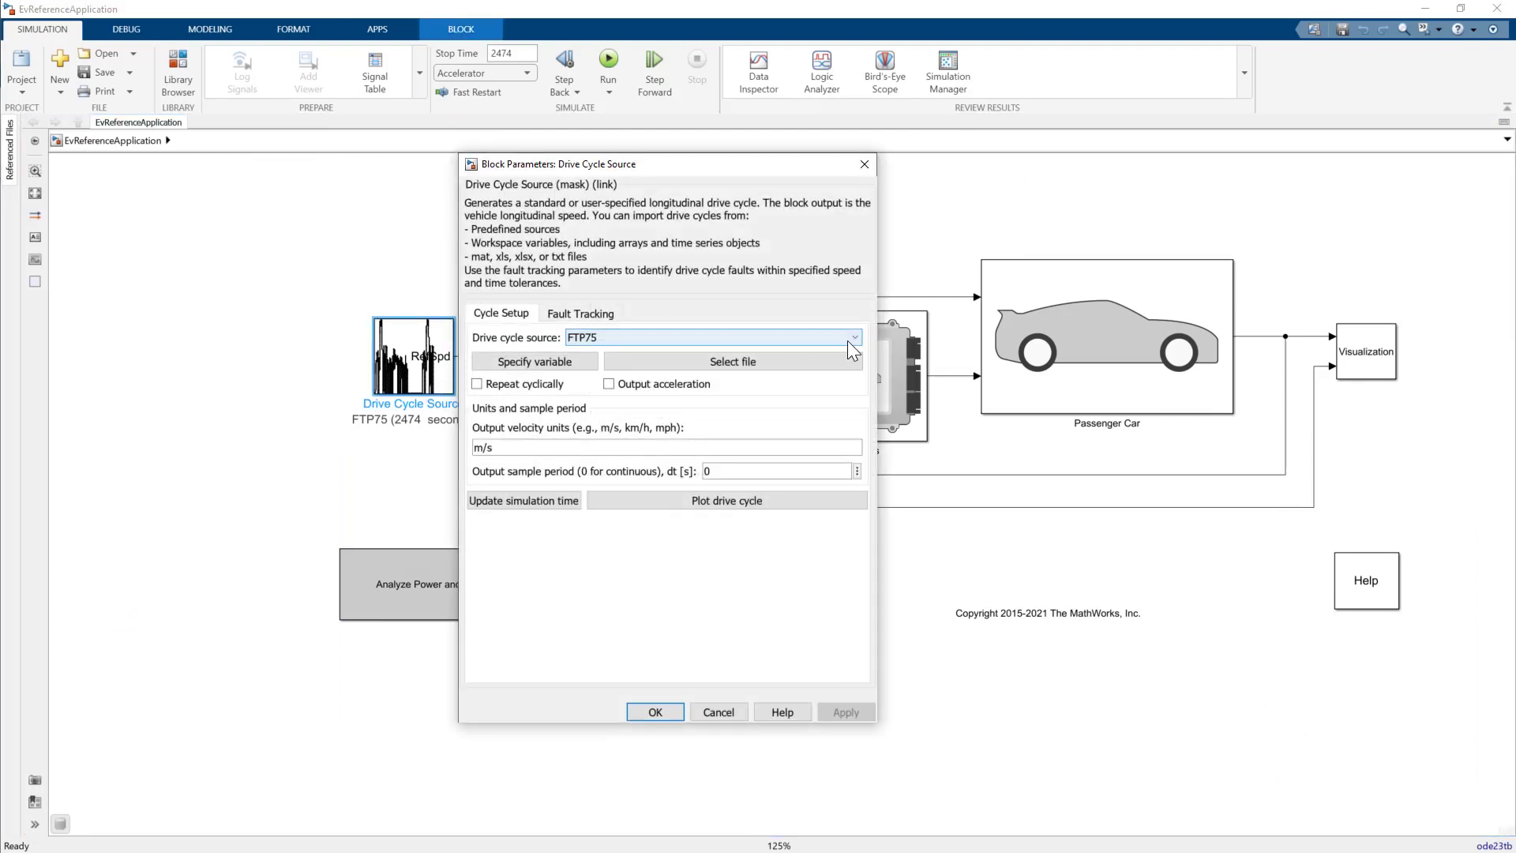
left_click(851, 338)
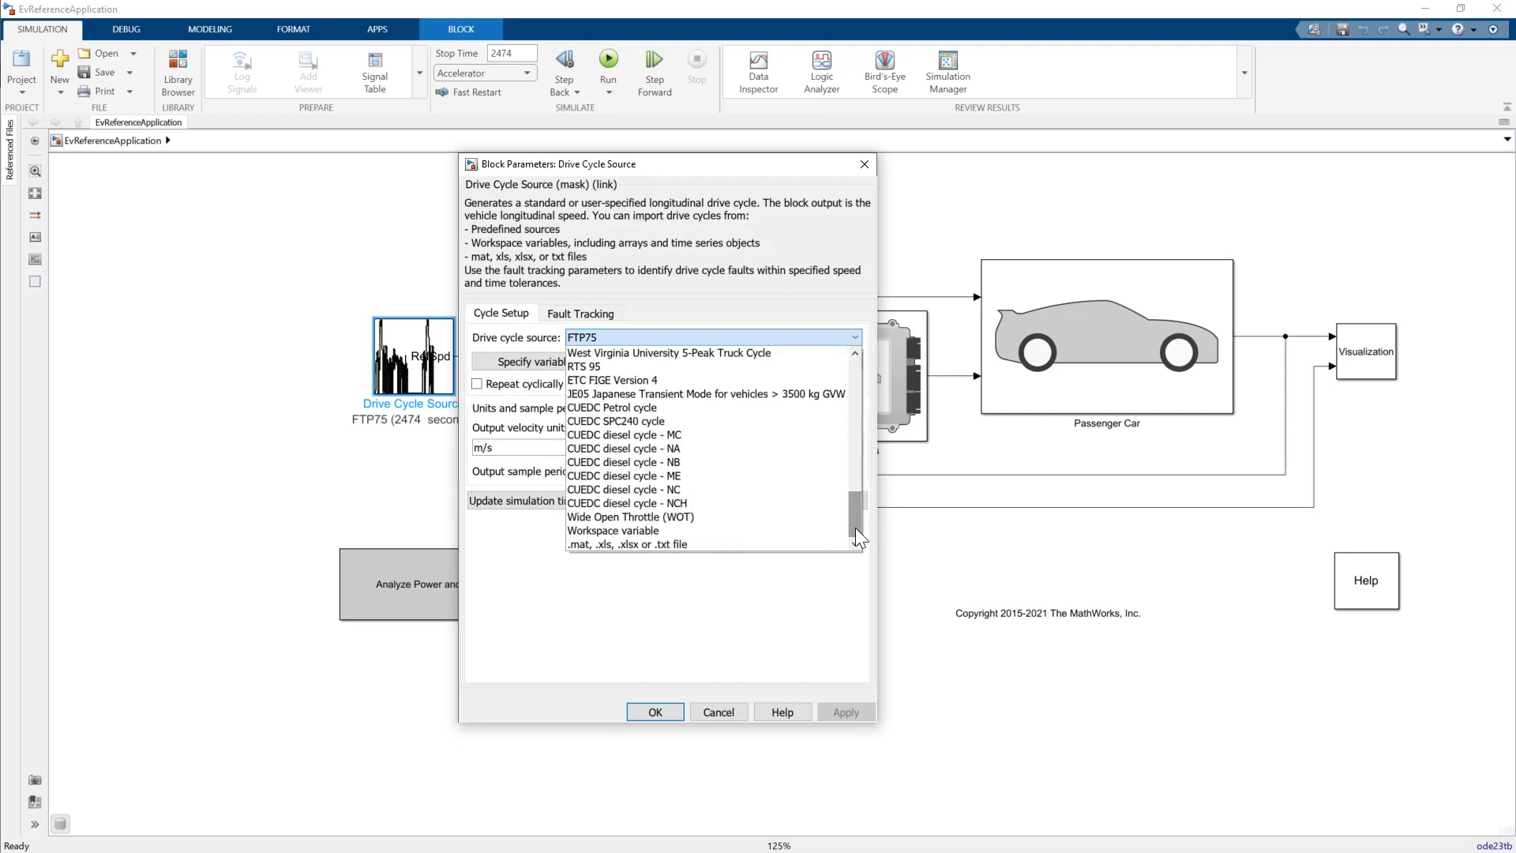
left_click(613, 530)
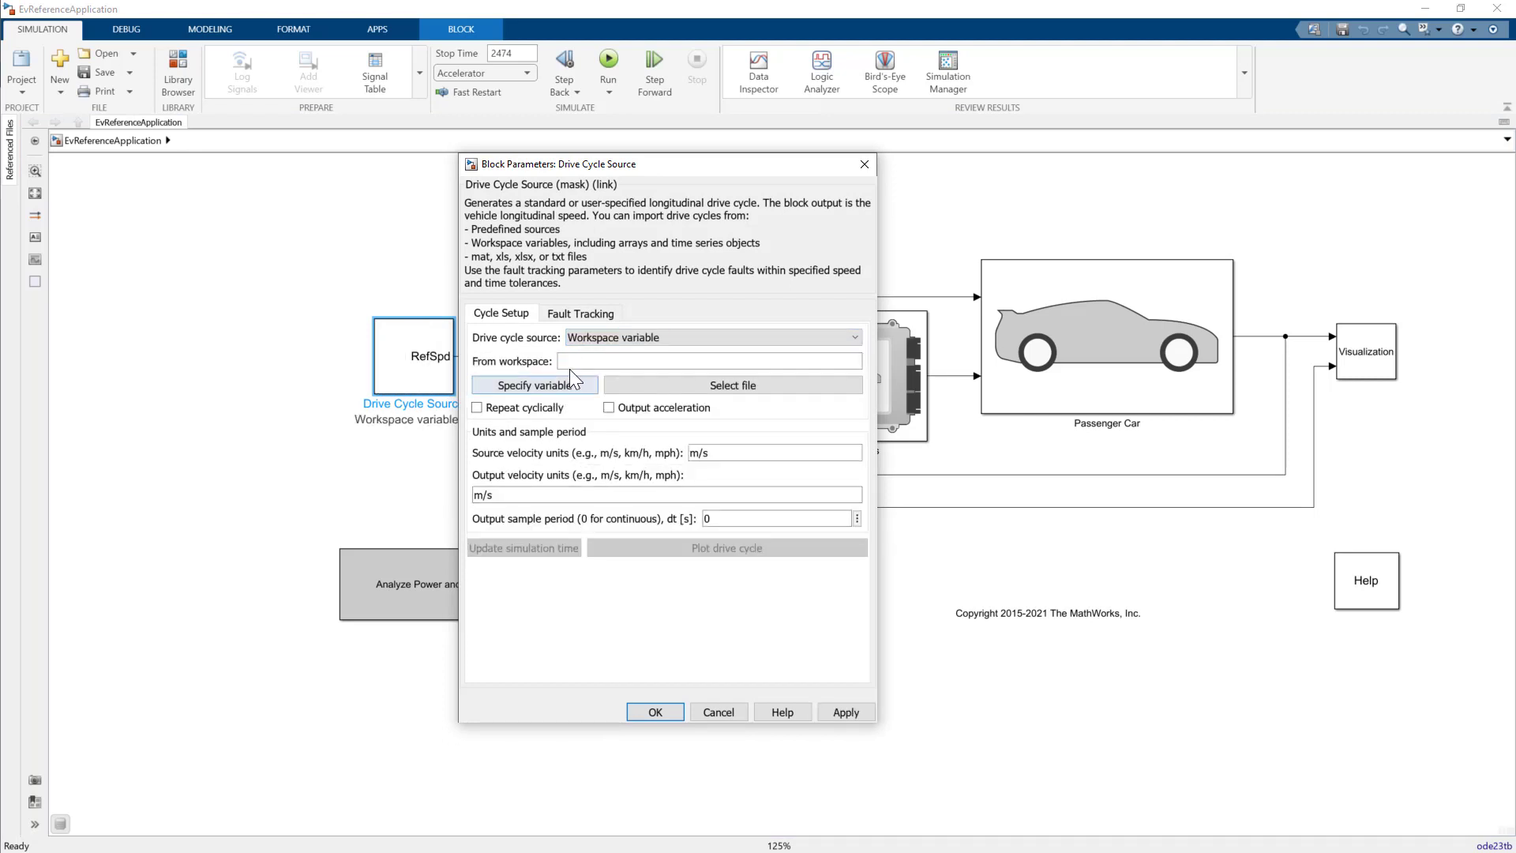
type("VehicleSpeed_")
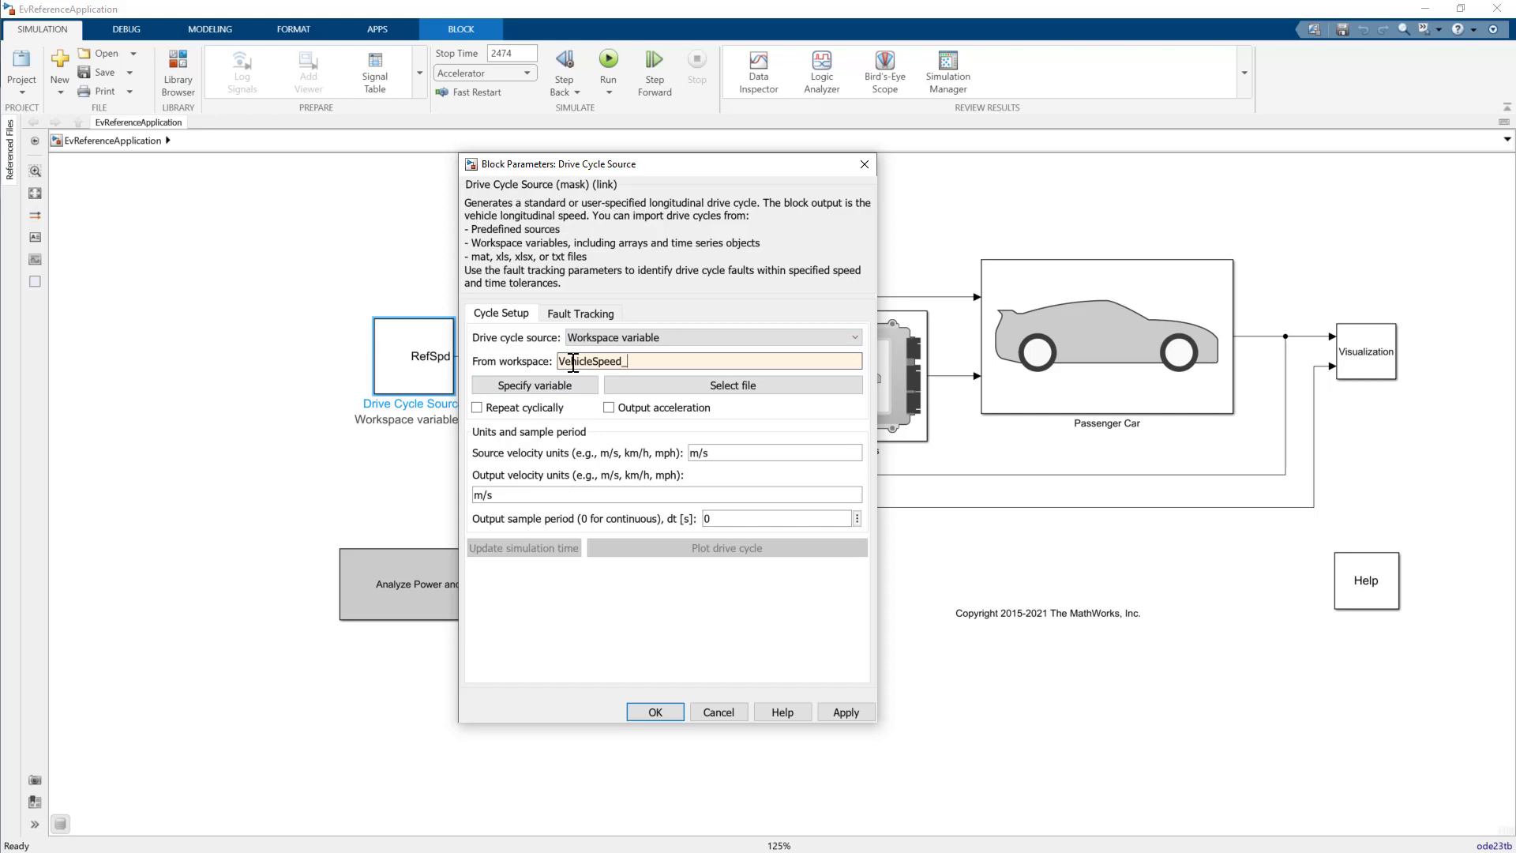
type("mph")
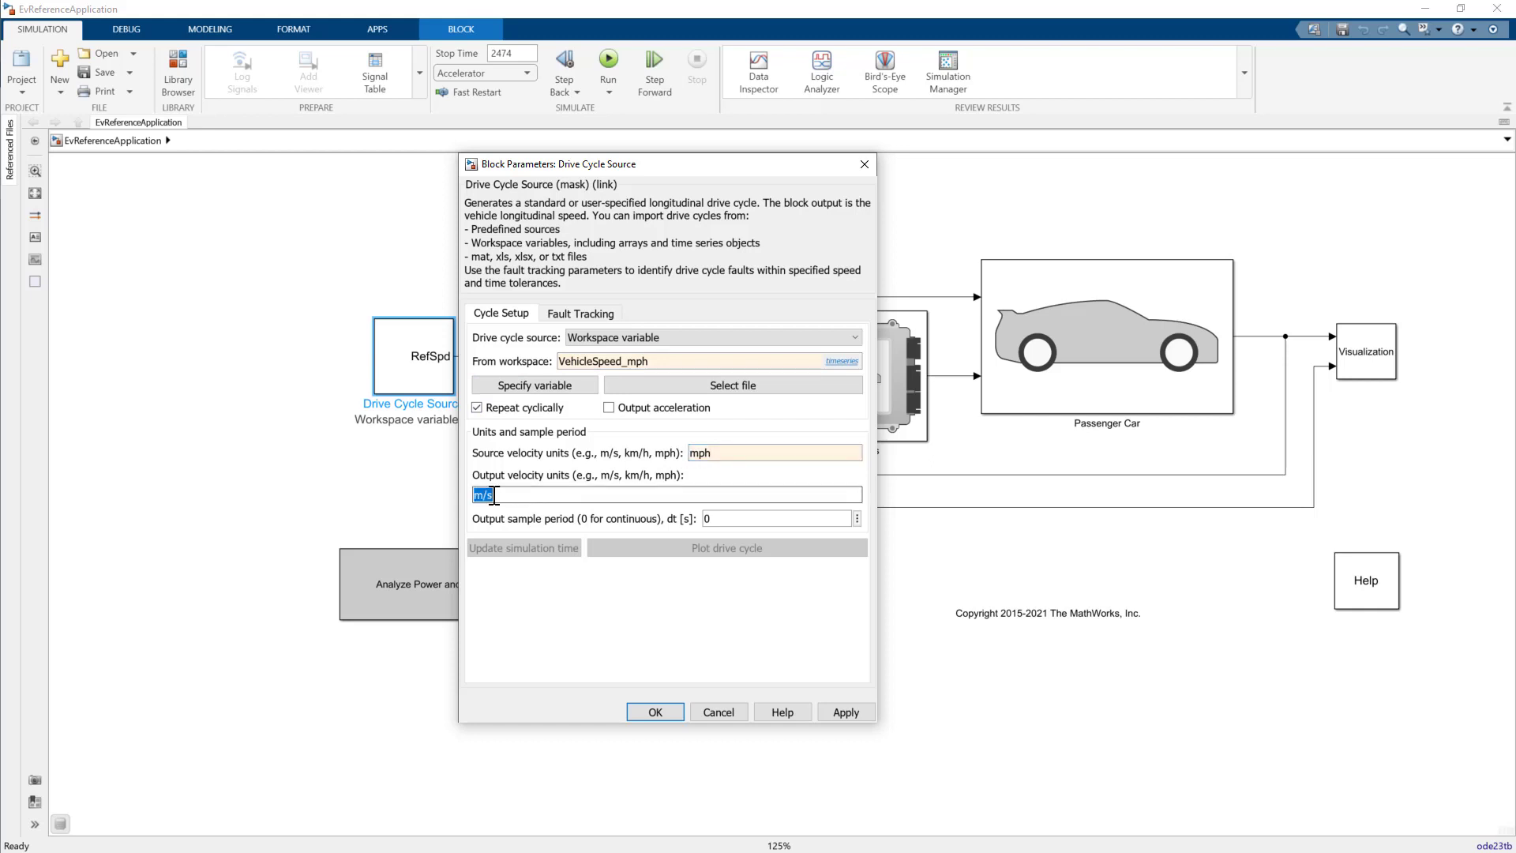
type("mph")
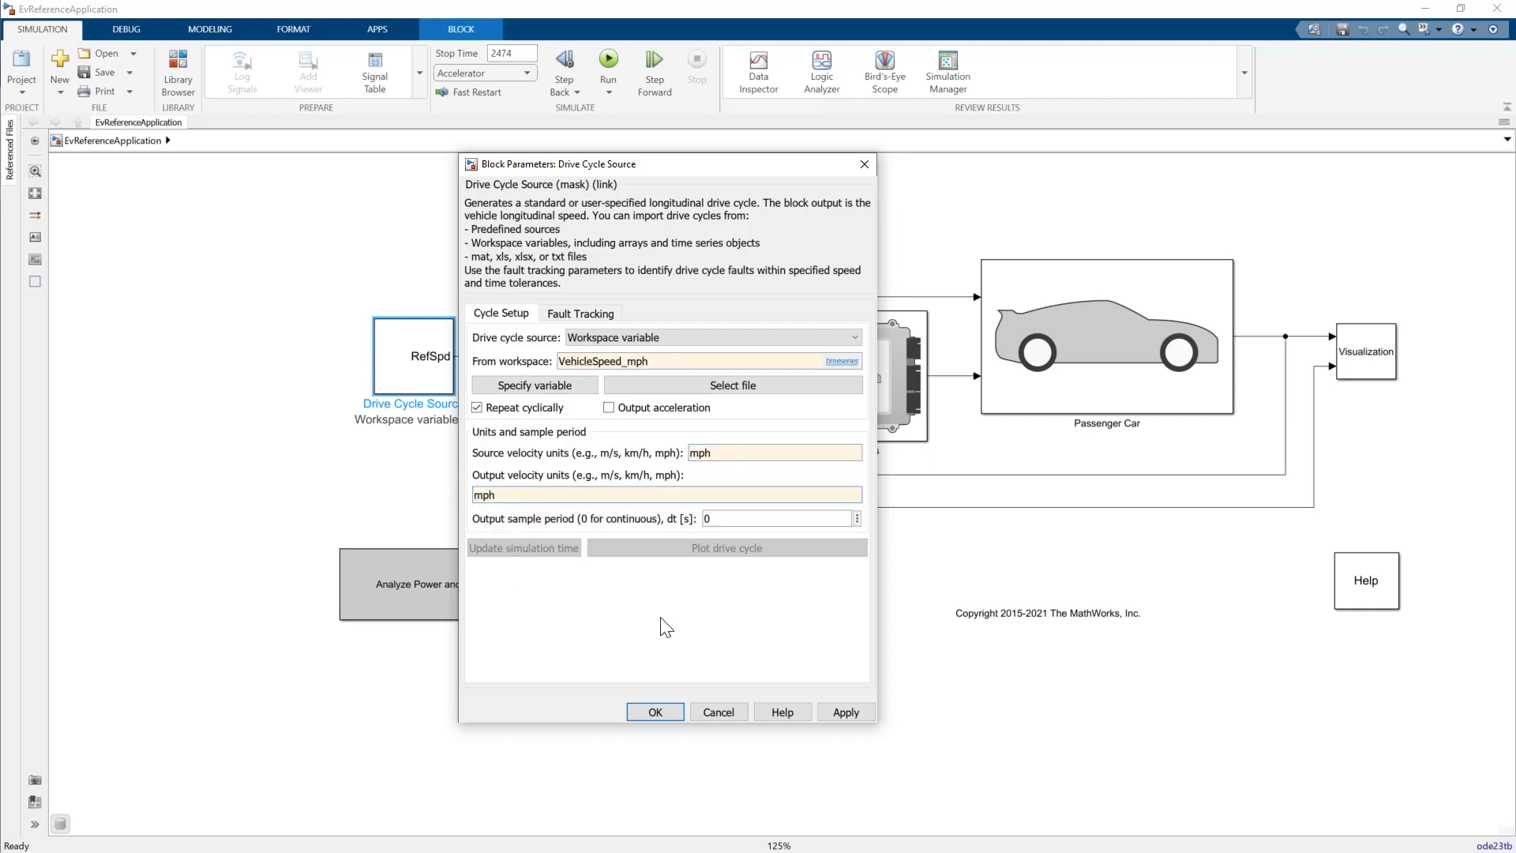
mouse_move(654, 713)
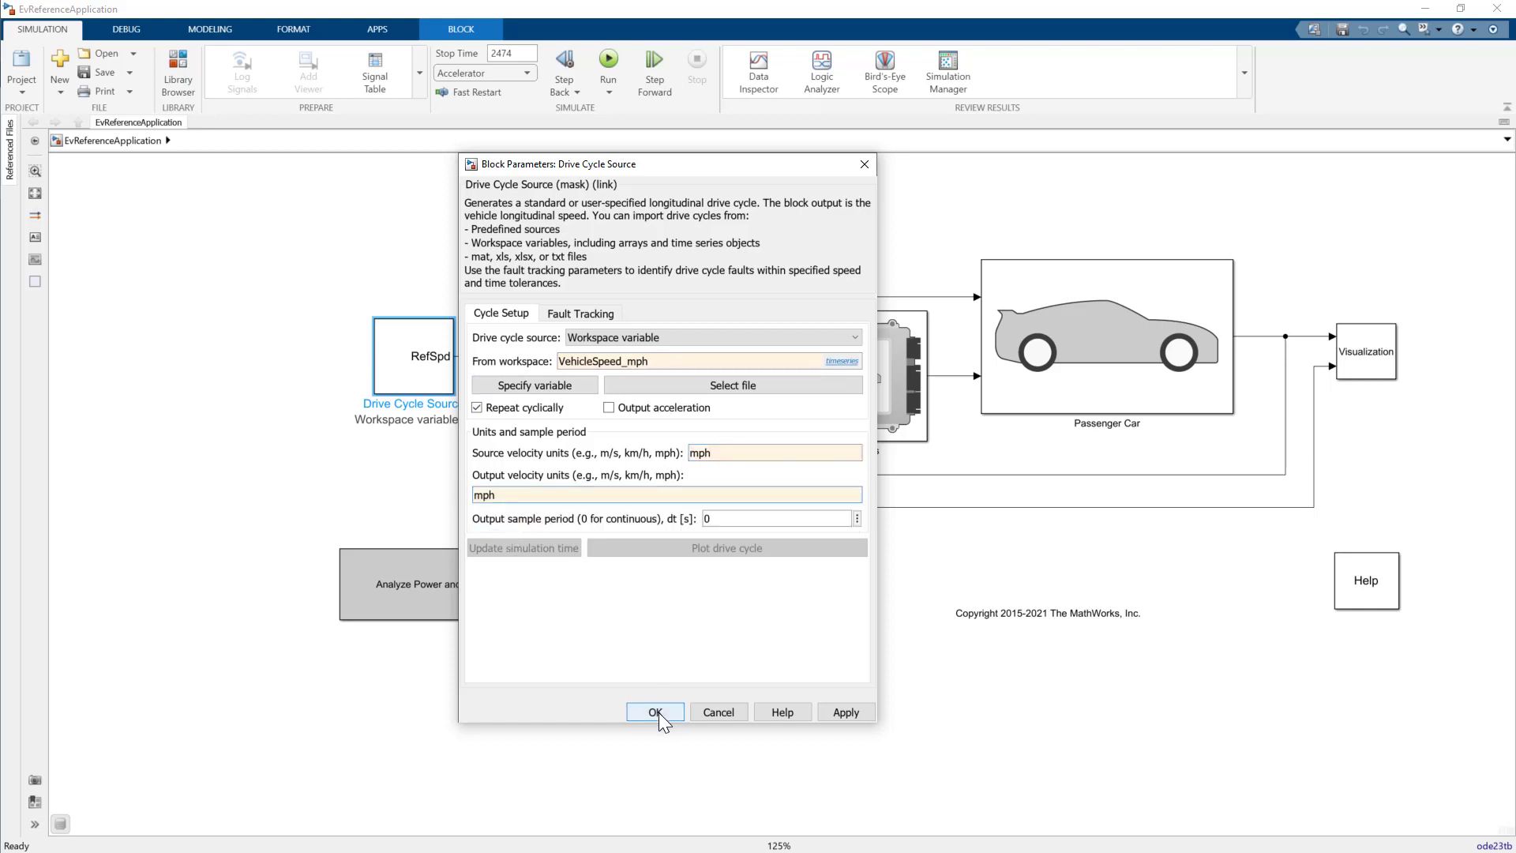
left_click(655, 712)
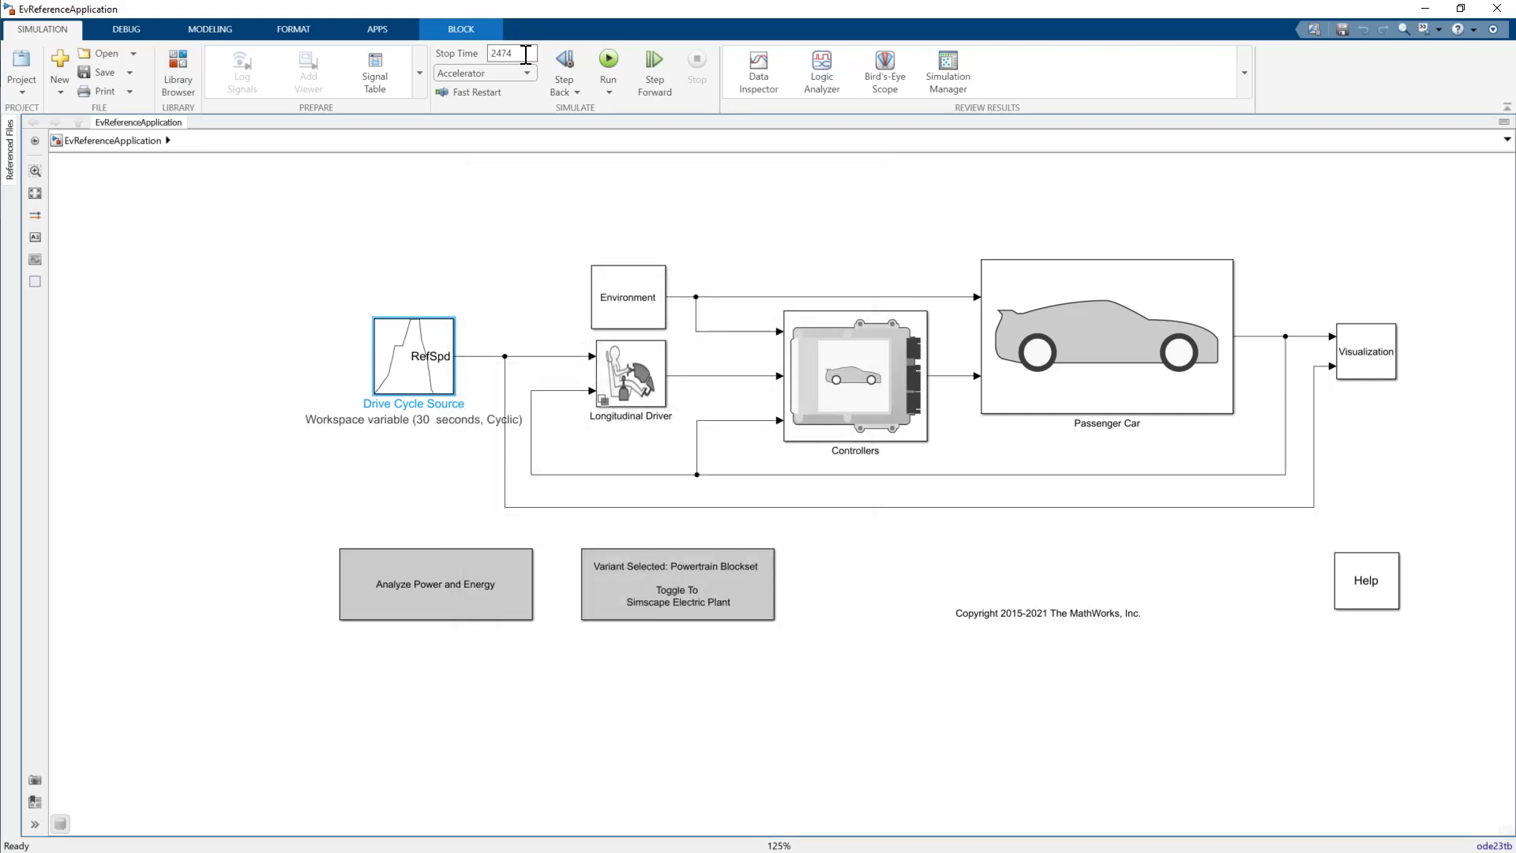
- Set the simulation stop time to 150 s and run the model
triple_click(510, 54)
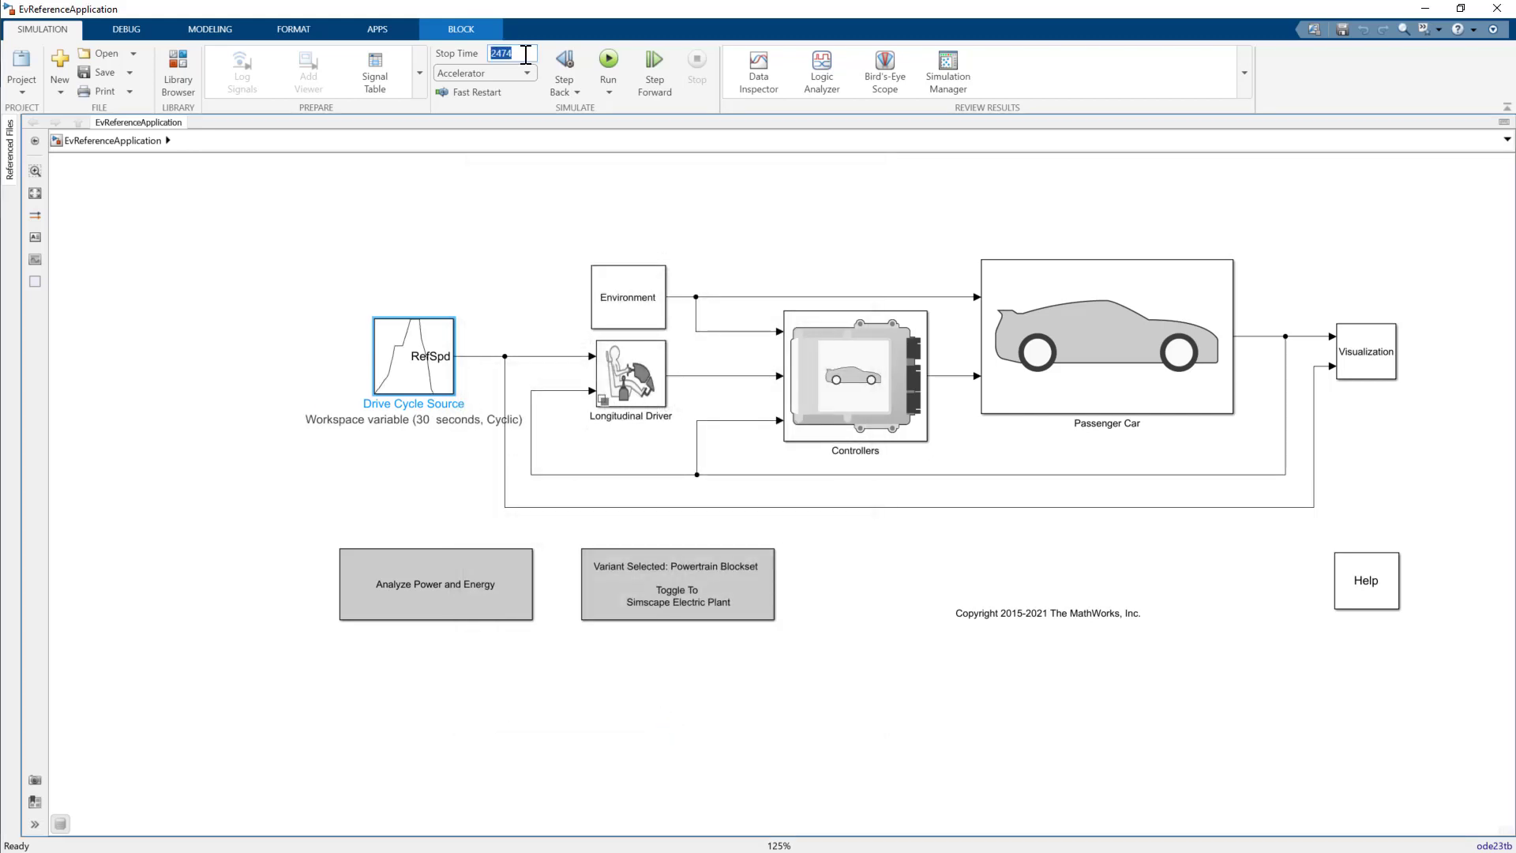
type("150")
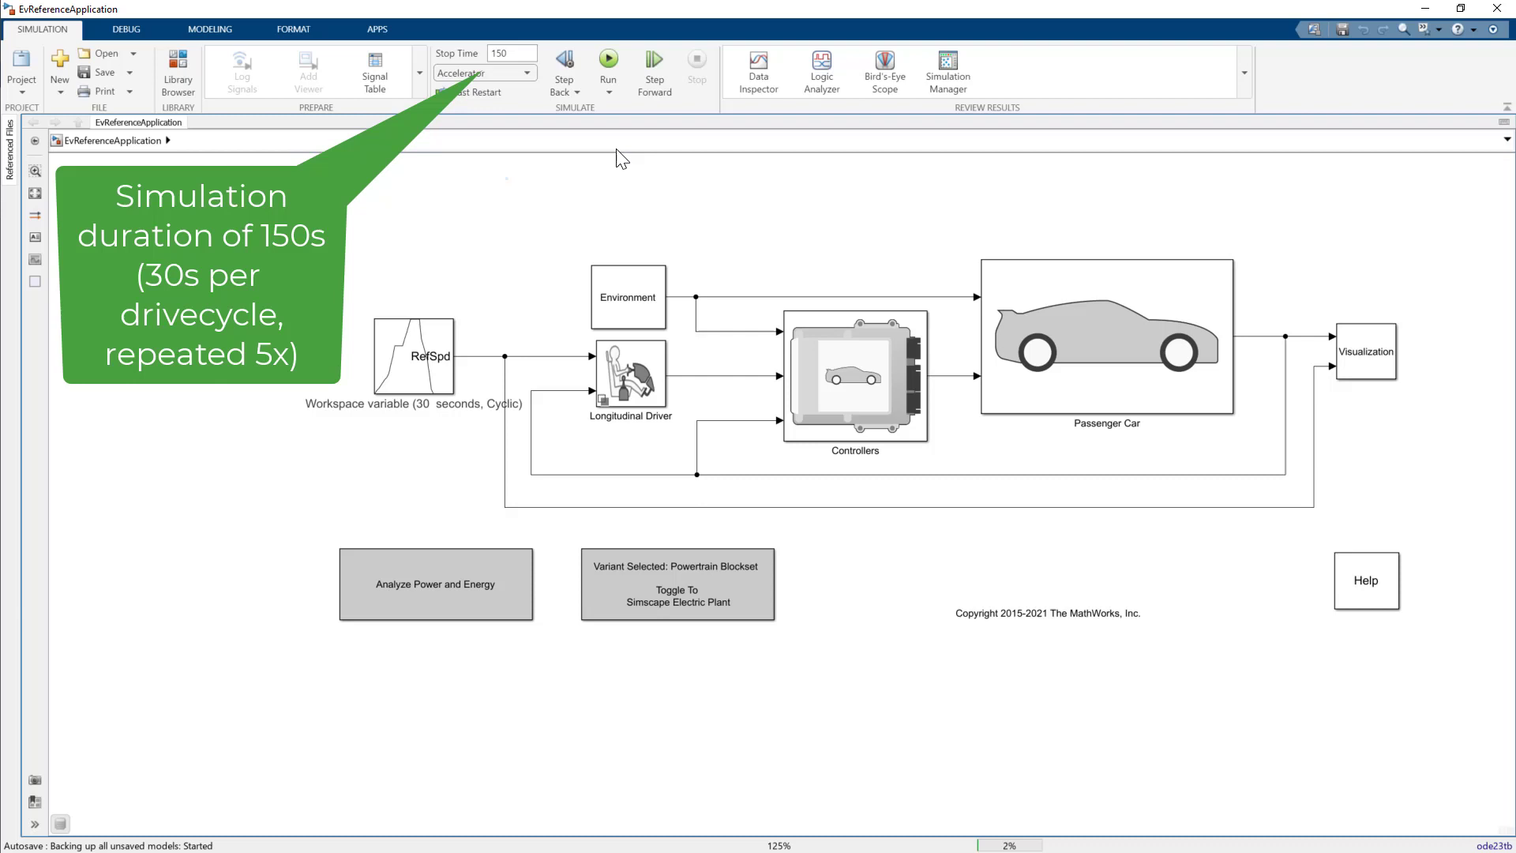
left_click(608, 64)
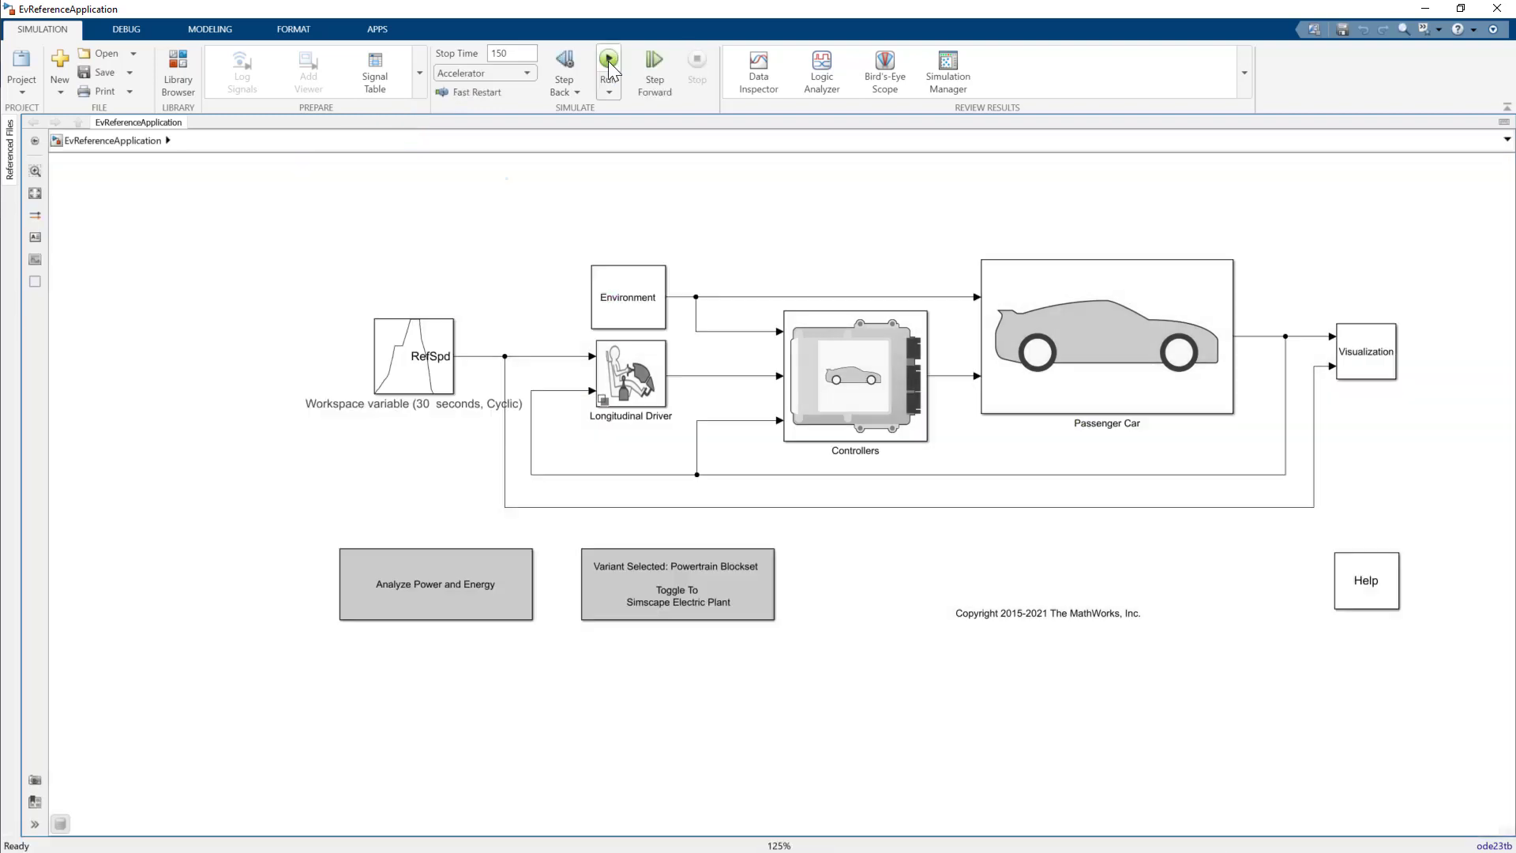
double_click(1364, 351)
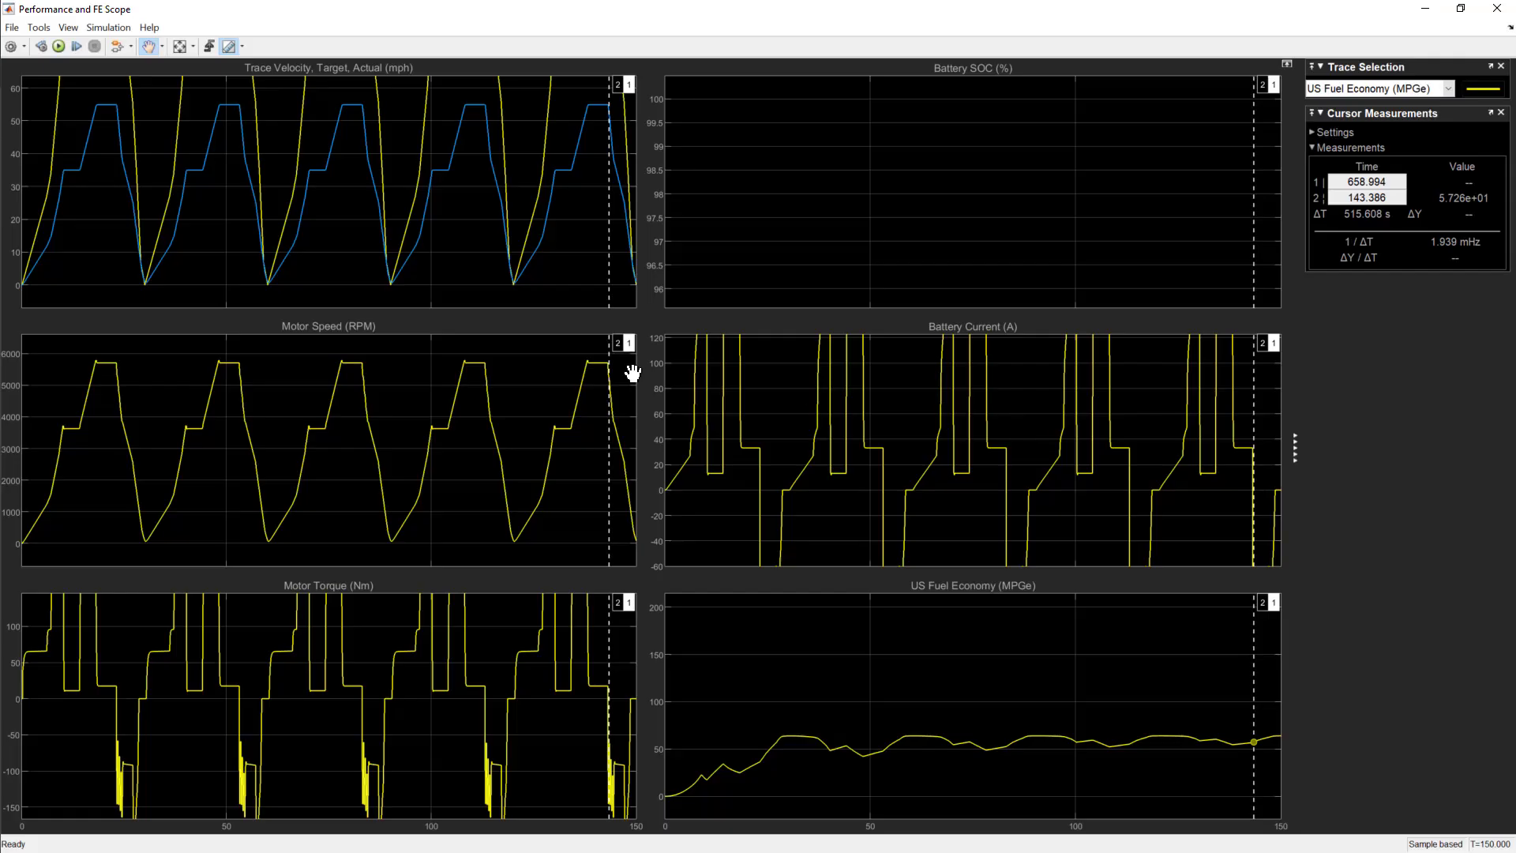
mouse_move(109, 106)
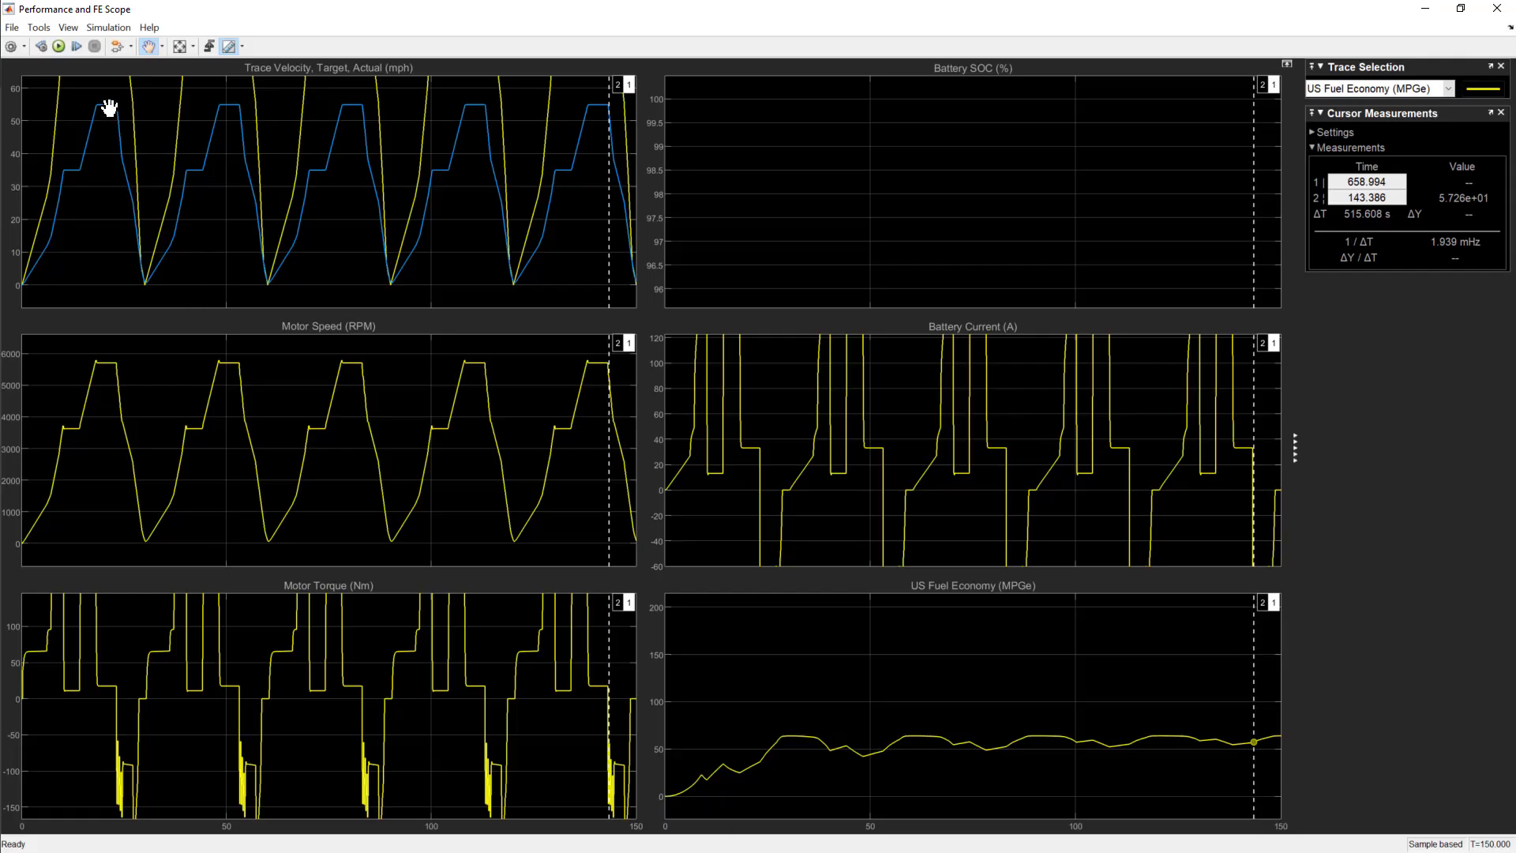
mouse_move(338, 113)
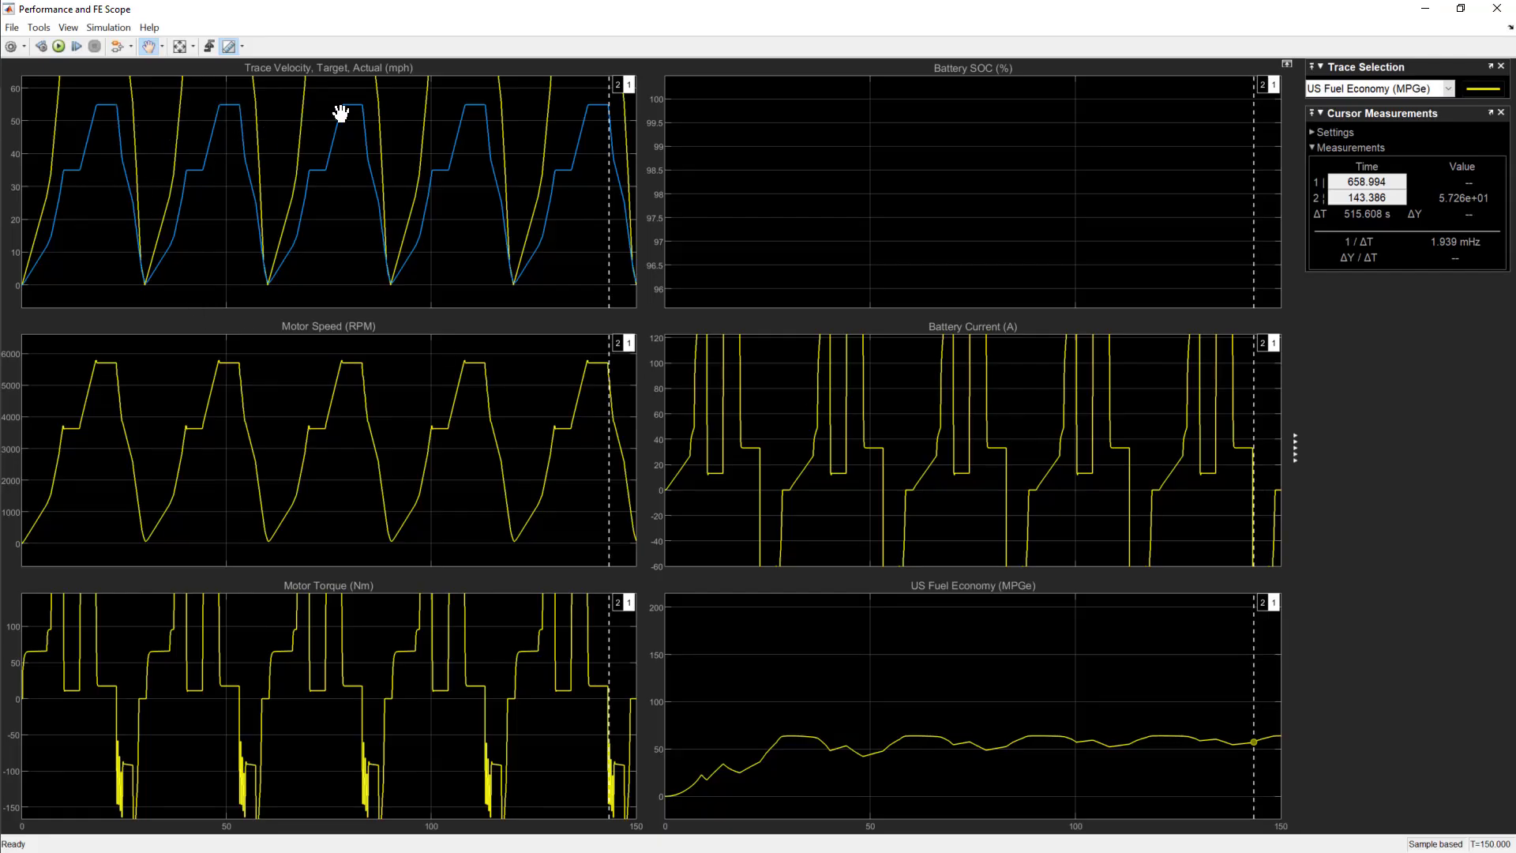
mouse_move(583, 120)
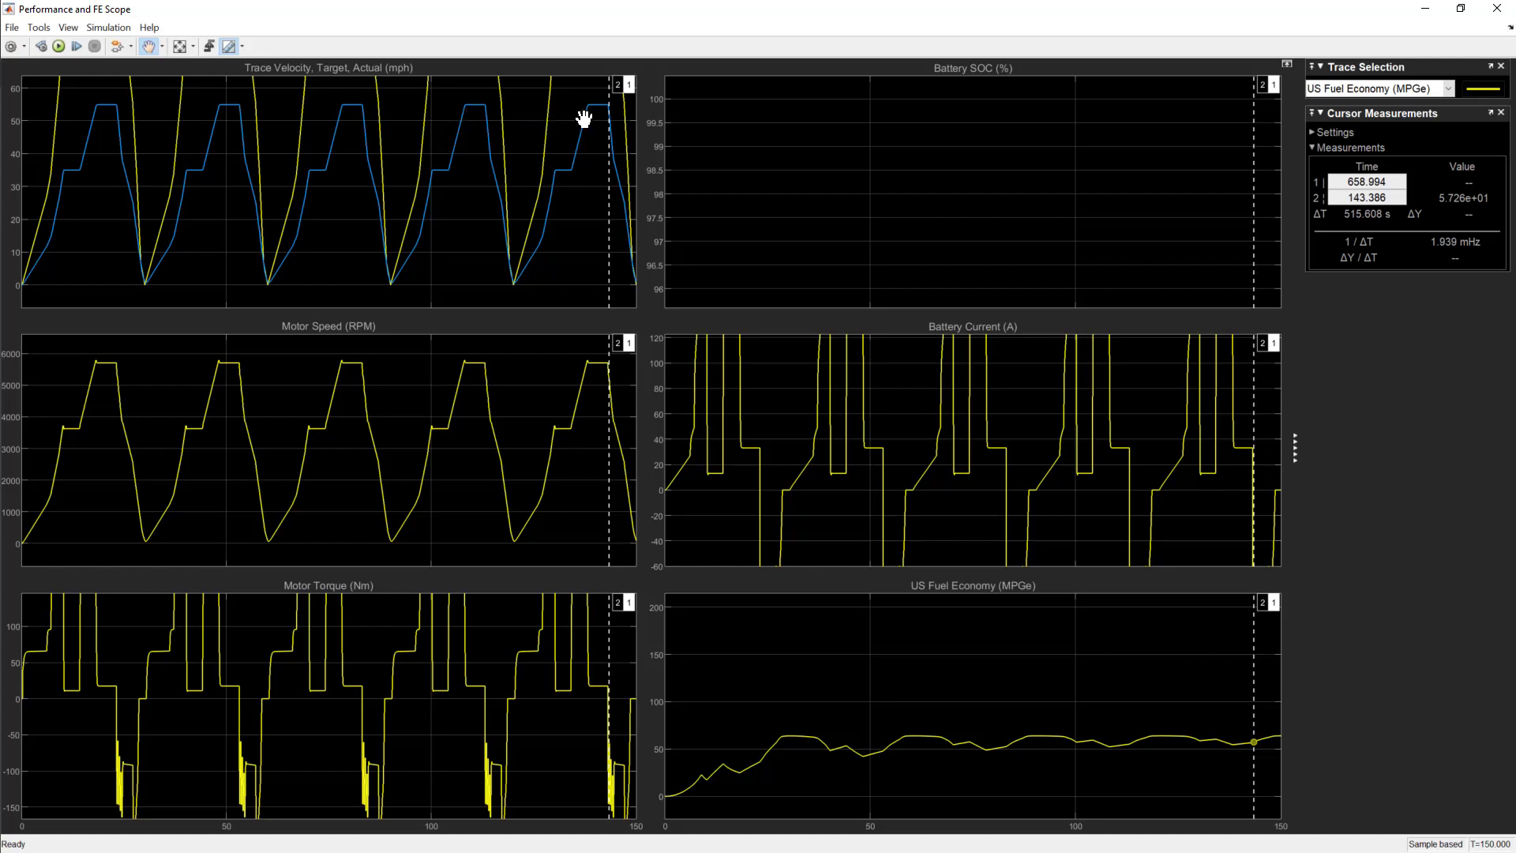
mouse_move(592, 116)
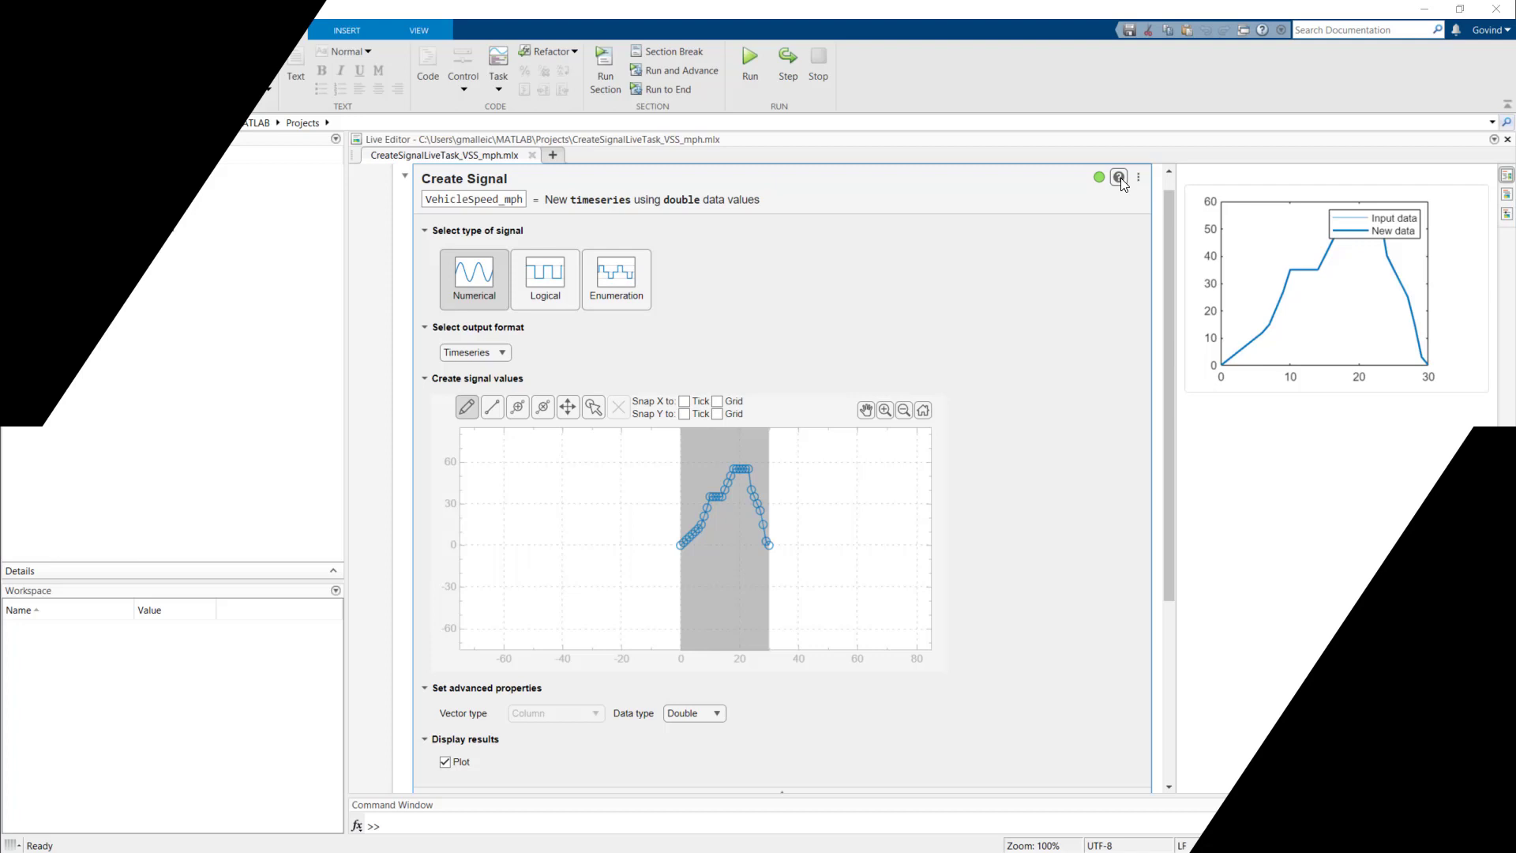
- Bring up the Create Signal task's documentation page in the Help Center
left_click(1118, 177)
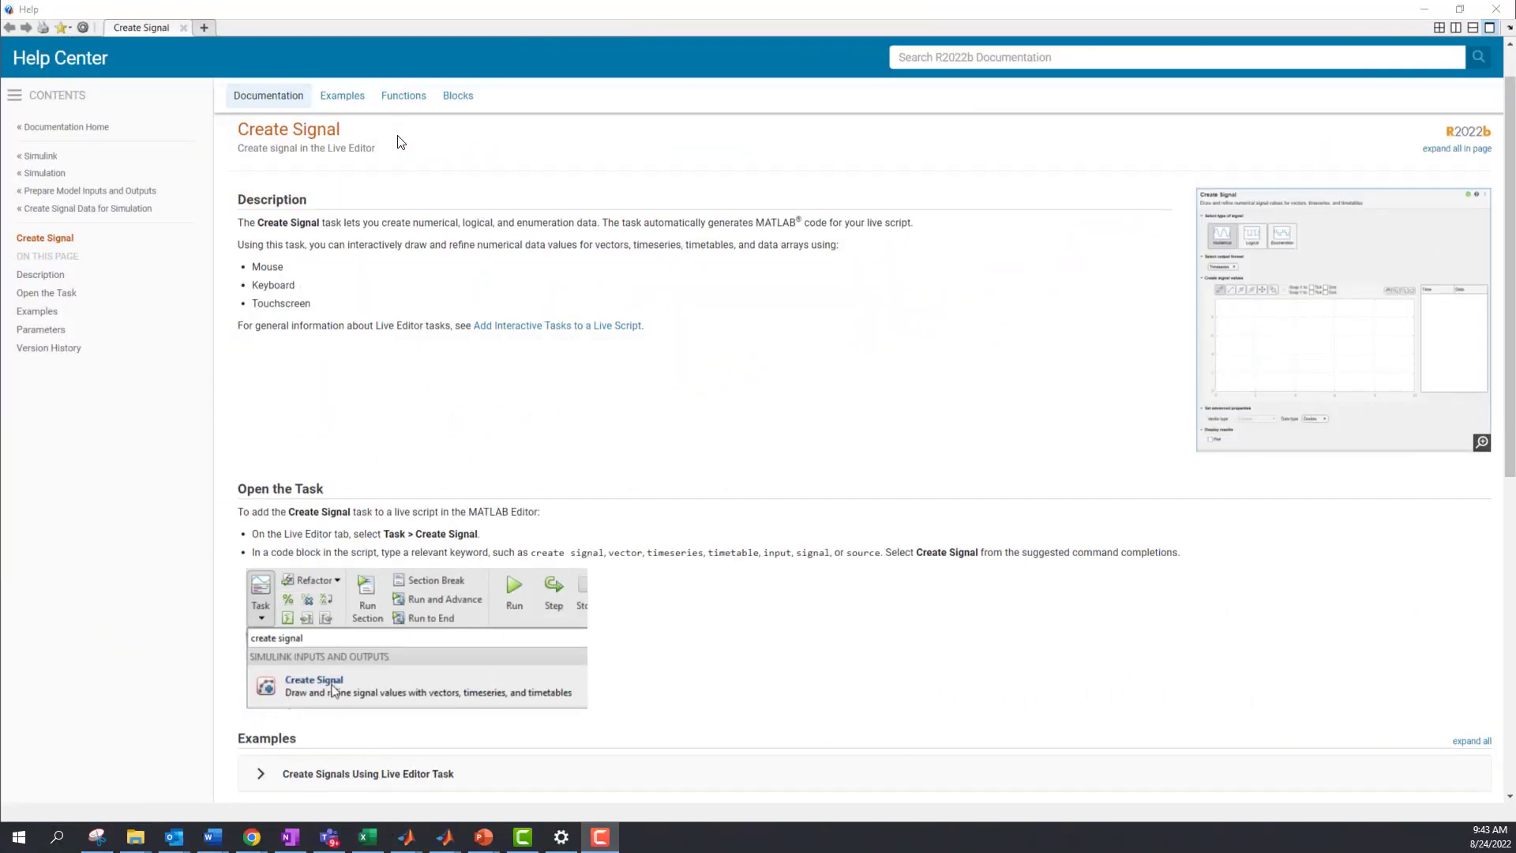